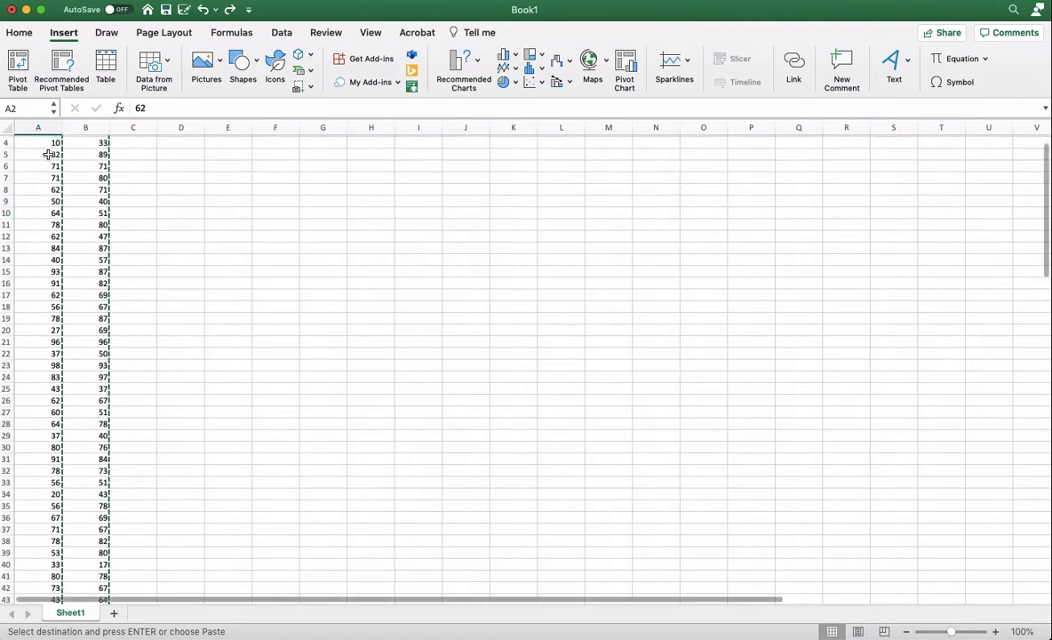
Copy the 110 Test 1 scores in cells A2:A111 of the Excel sheet.
scroll("down", 3)
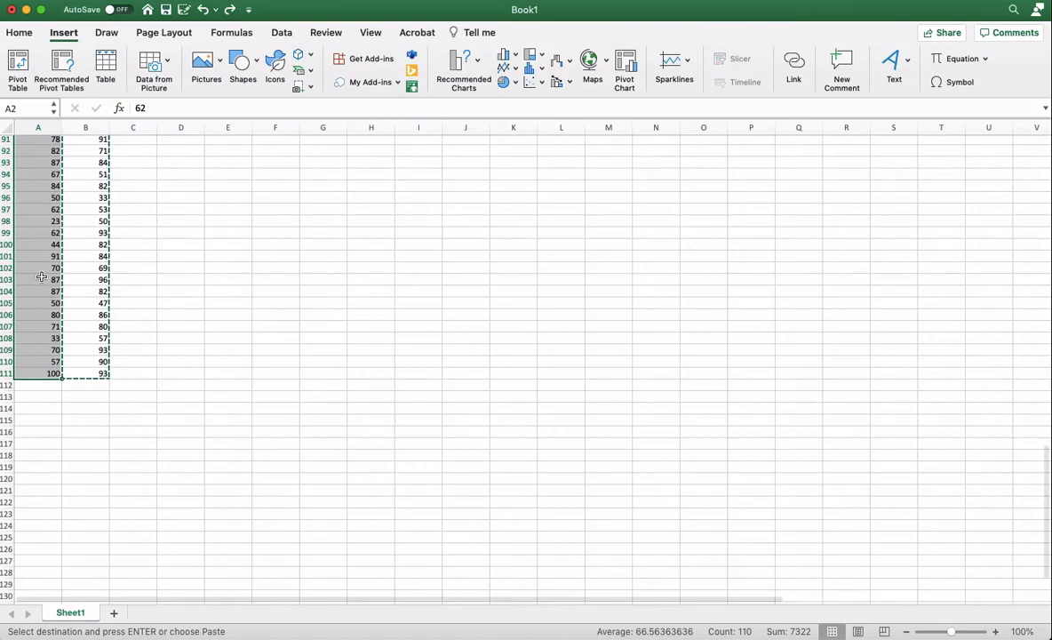
scroll("up", 3)
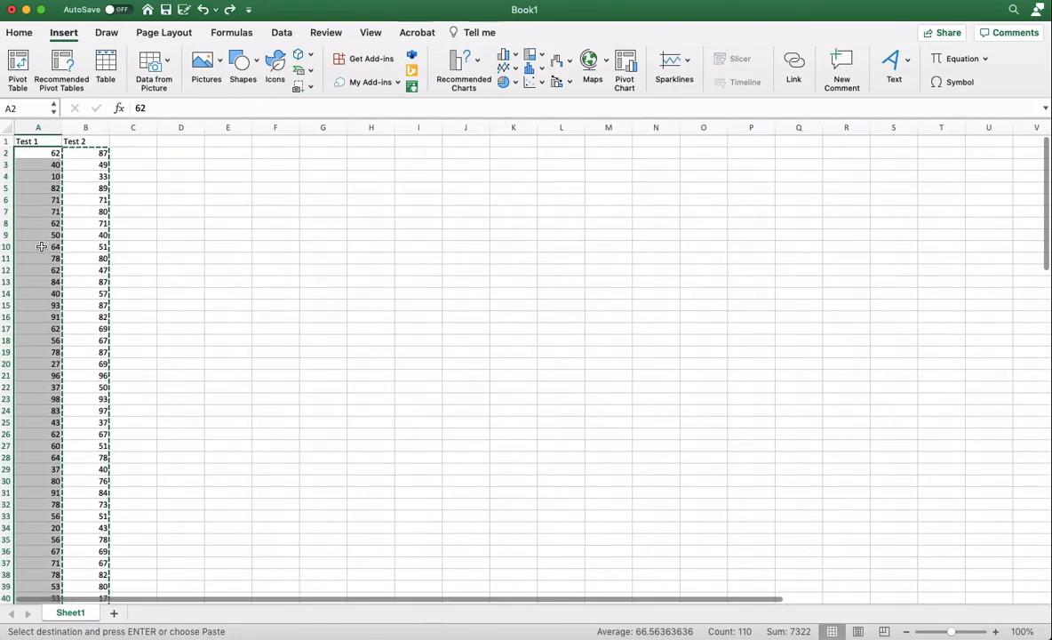
scroll("down", 3)
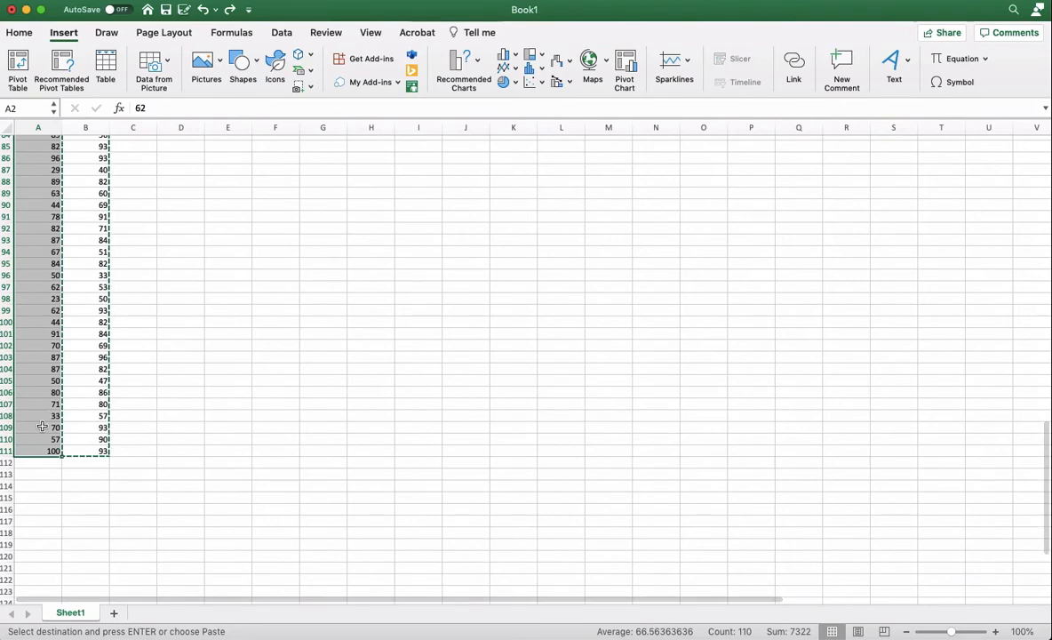
right_click(41, 426)
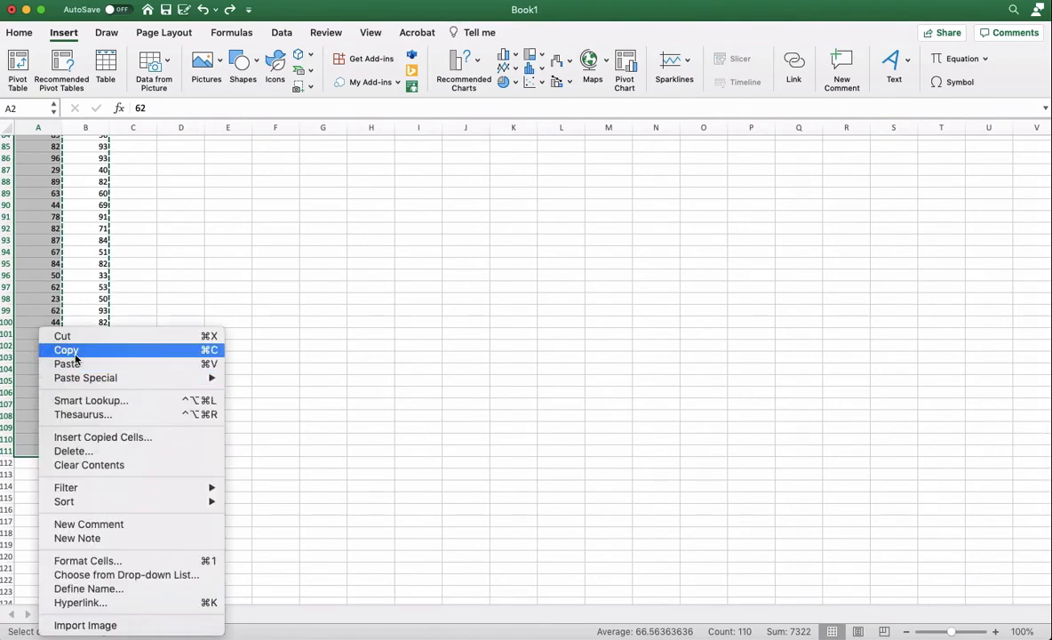
left_click(66, 349)
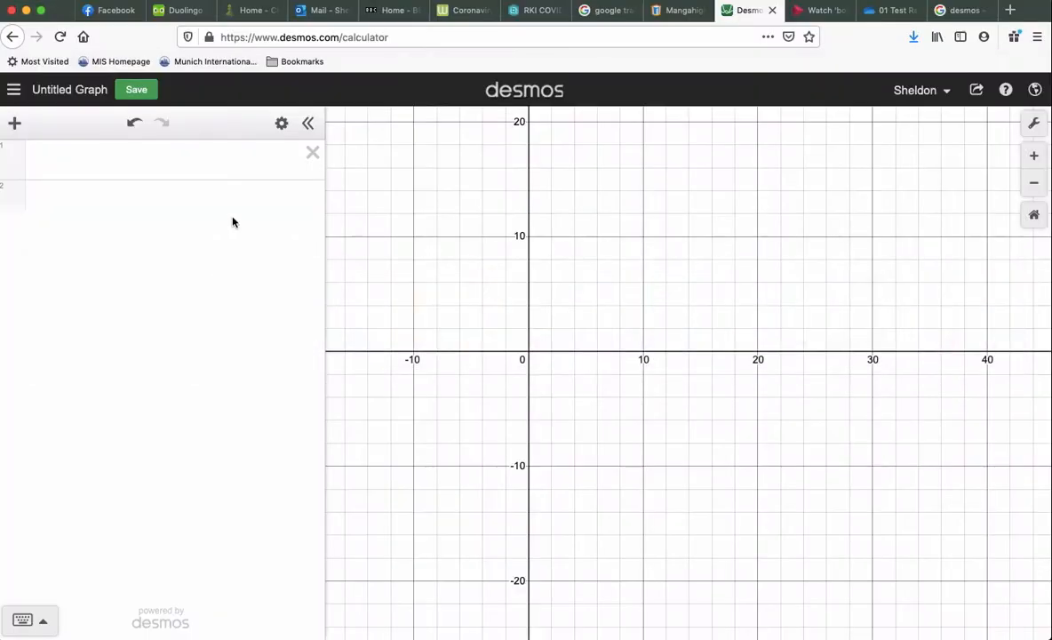
Enter list a = [ ] holding the pasted Test 1 scores in the first expression row.
left_click(160, 160)
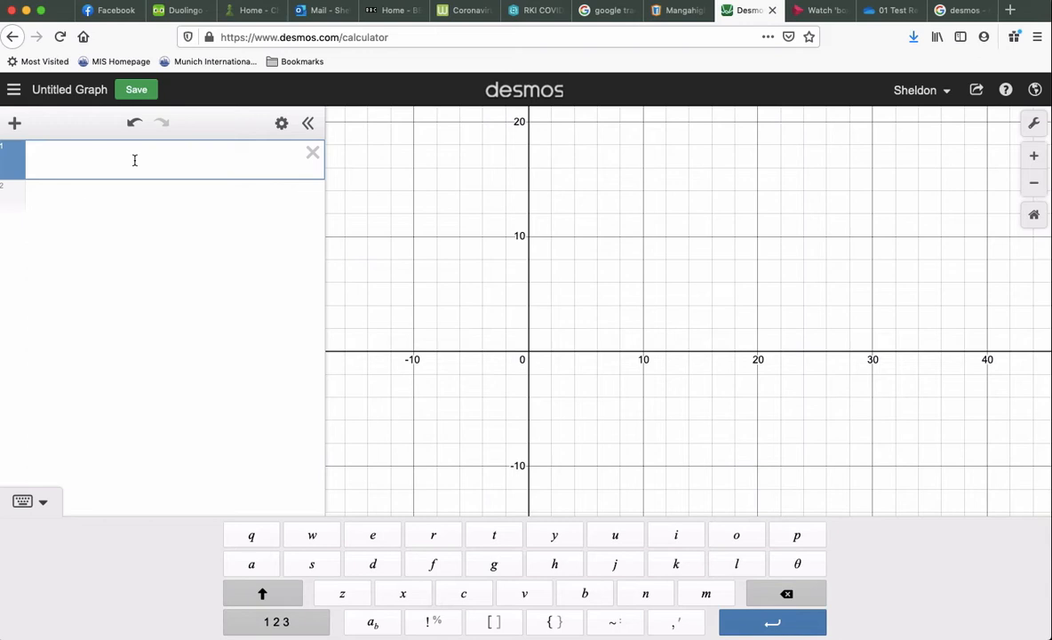
type("a =")
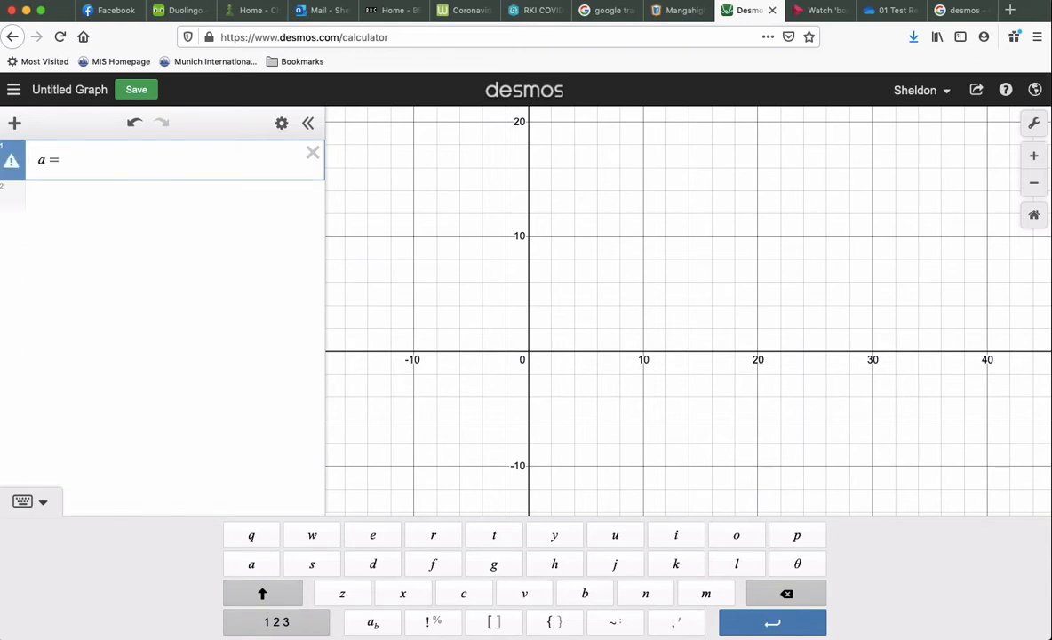
left_click(42, 501)
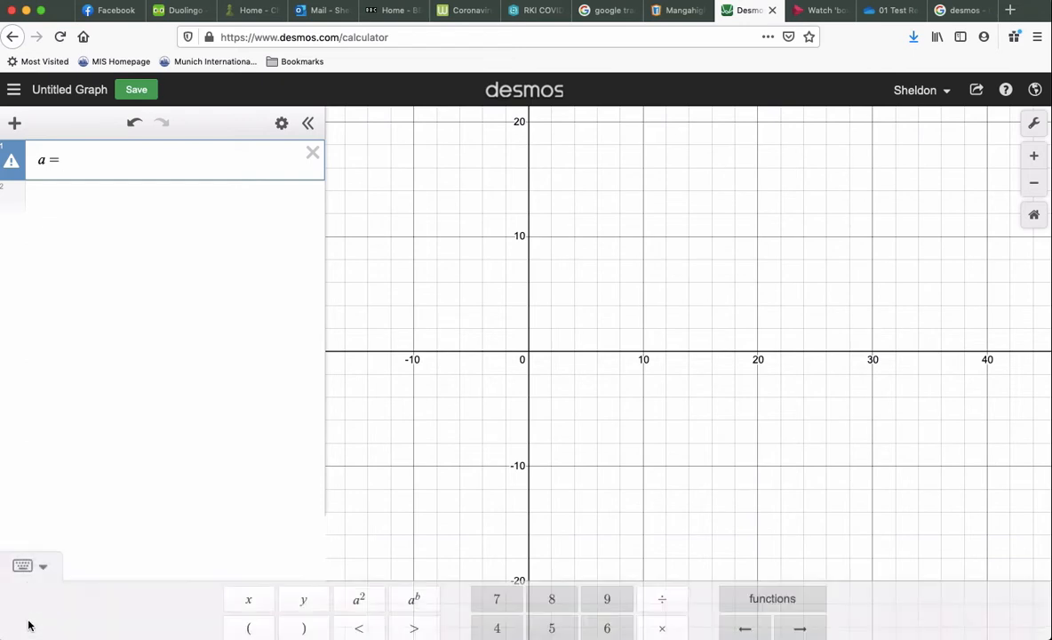
left_click(22, 566)
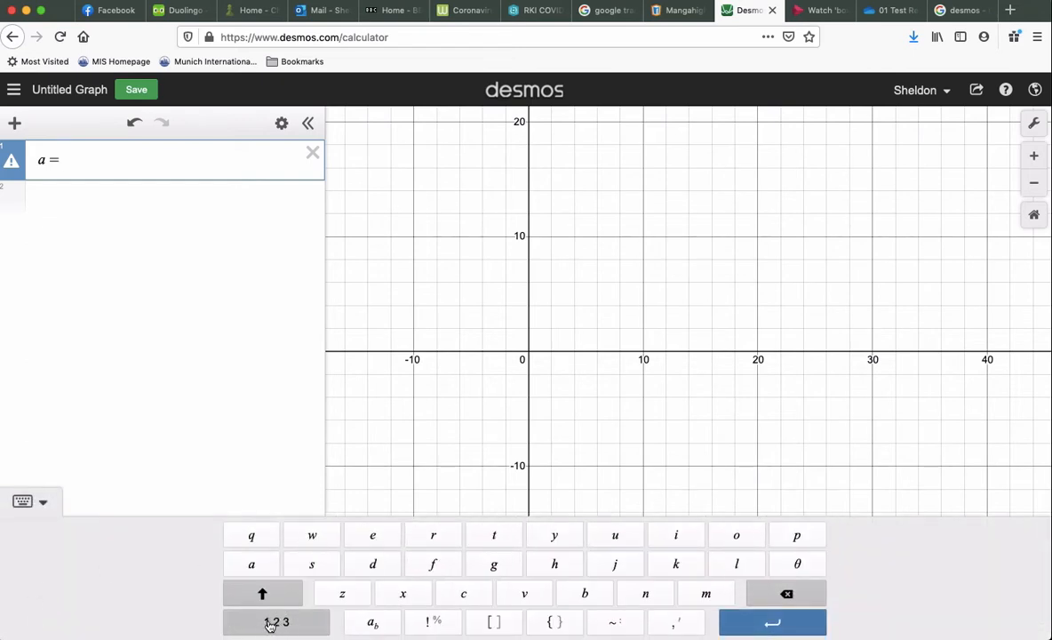
left_click(277, 621)
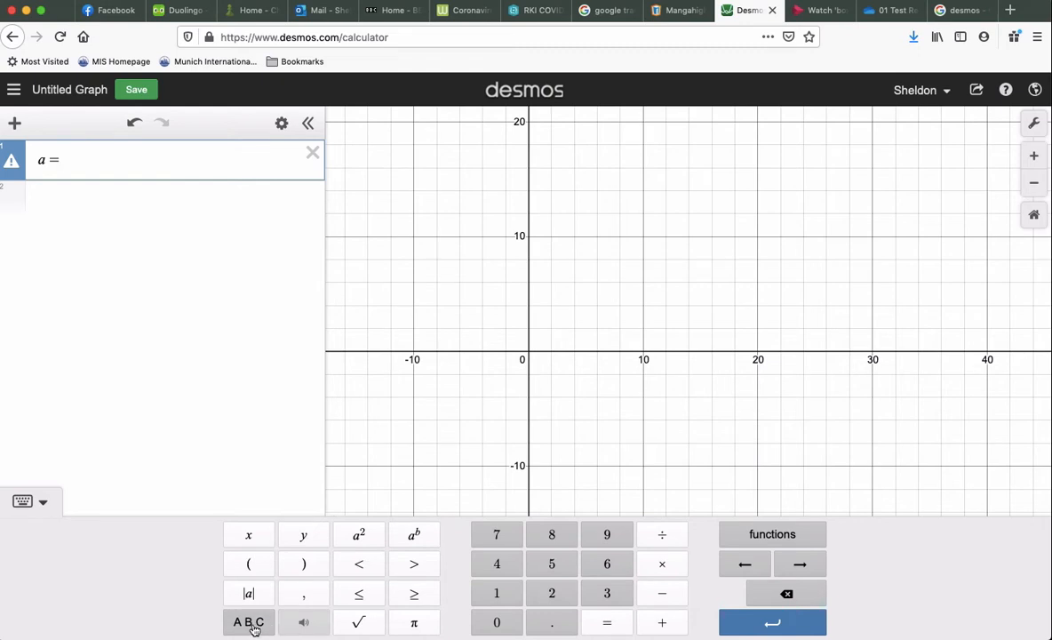
left_click(248, 622)
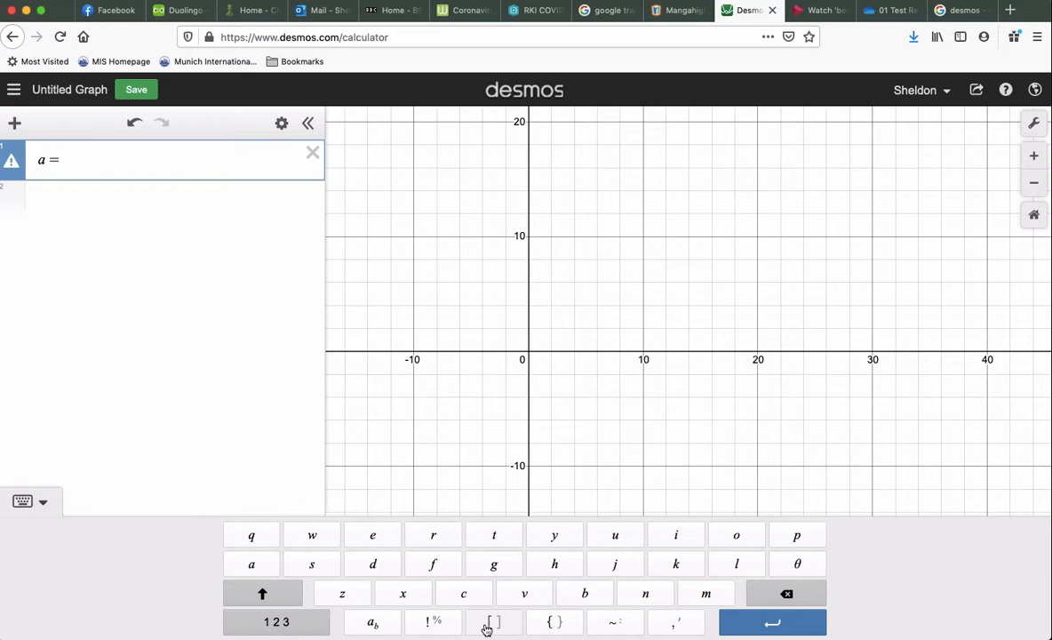
left_click(495, 621)
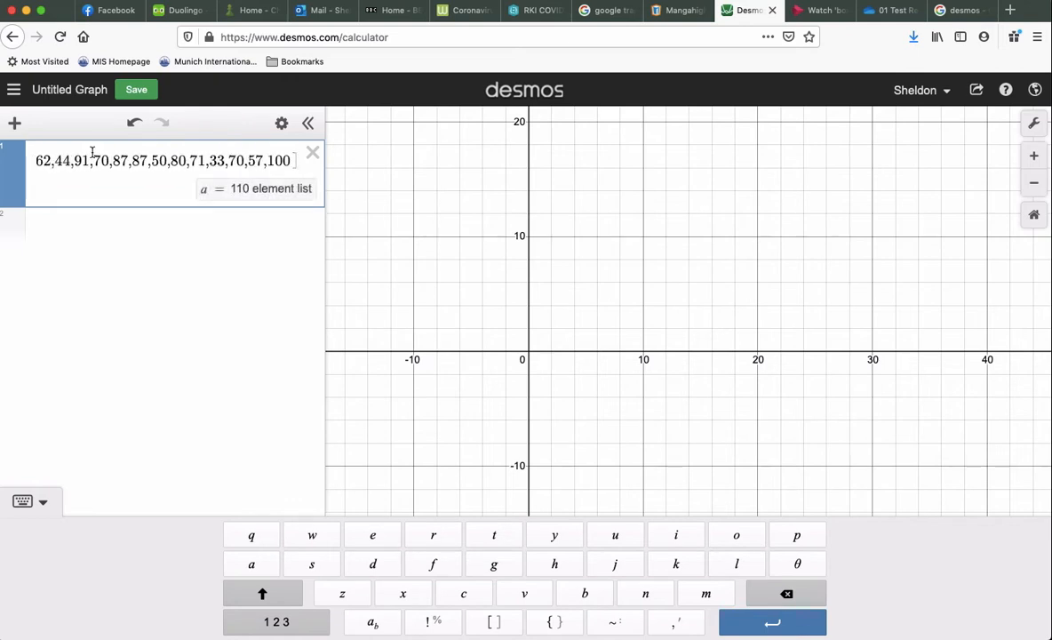
mouse_move(122, 238)
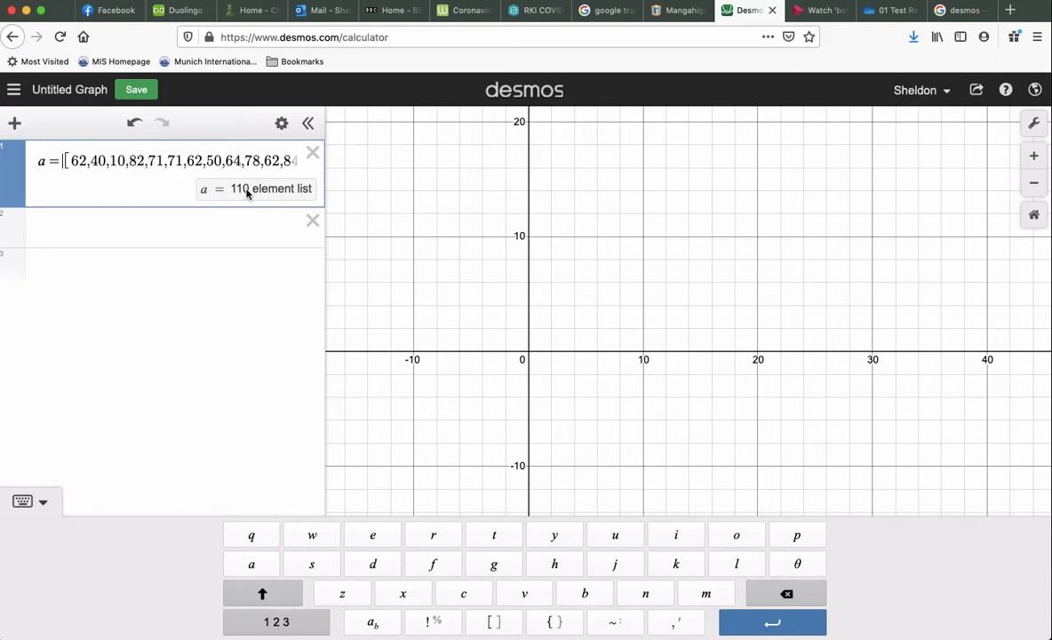
left_click(147, 227)
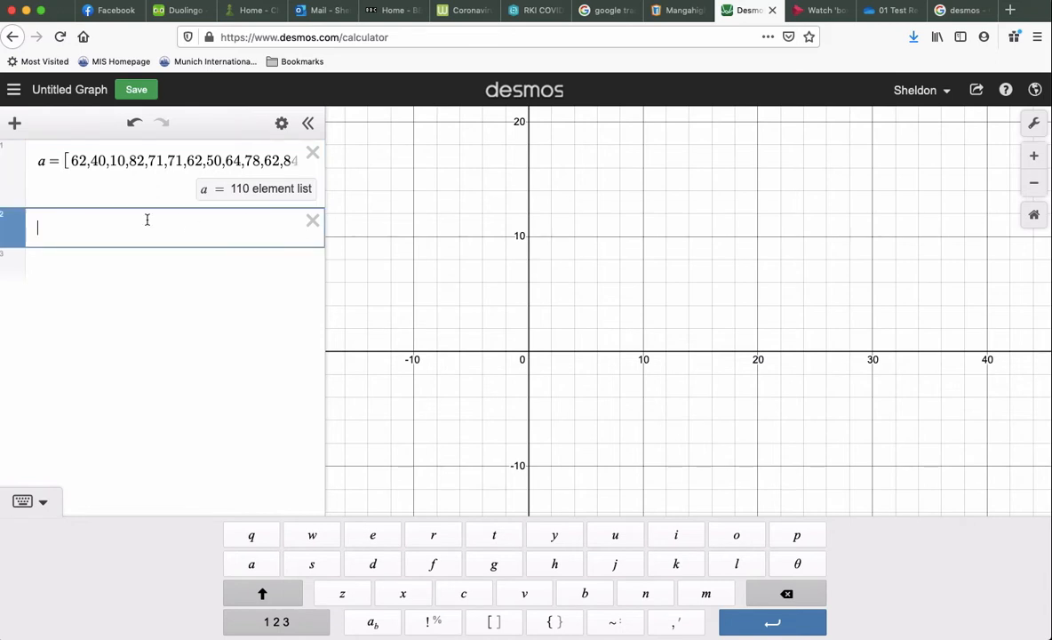
Enter list b = [ ] holding the 110 pasted Test 2 scores on line 2.
type("b")
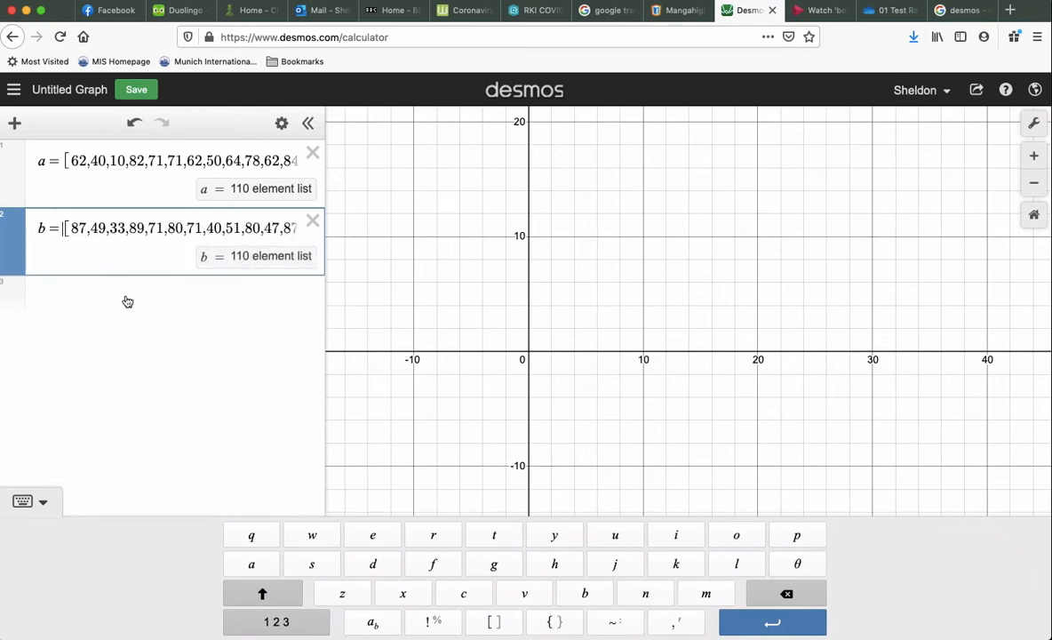
left_click(128, 301)
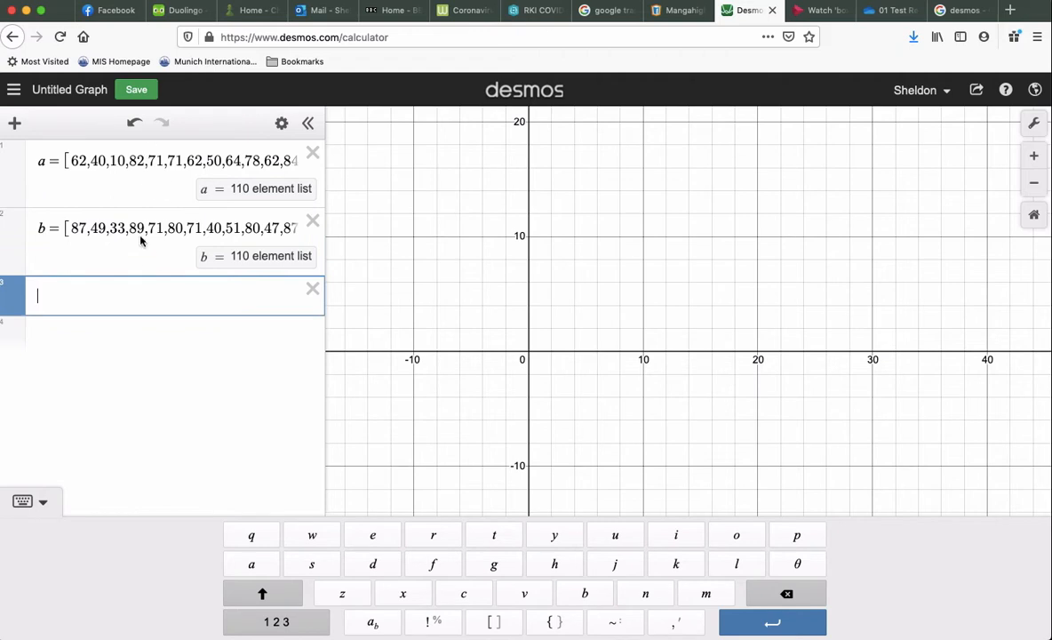
mouse_move(149, 202)
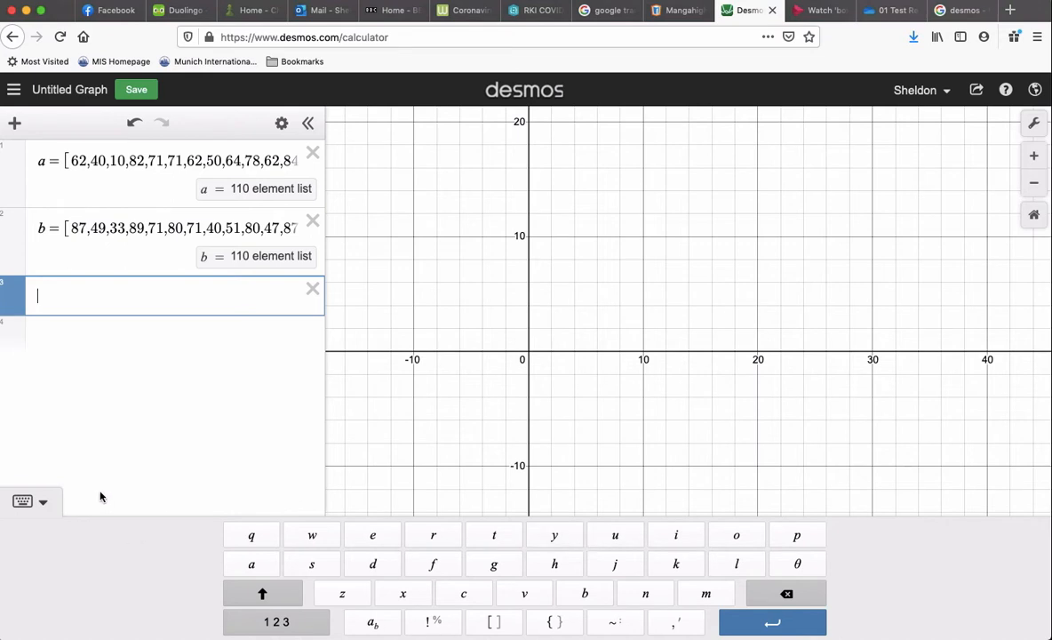
Insert boxplot(a) from the Dist functions and pan the graph to view it.
left_click(277, 621)
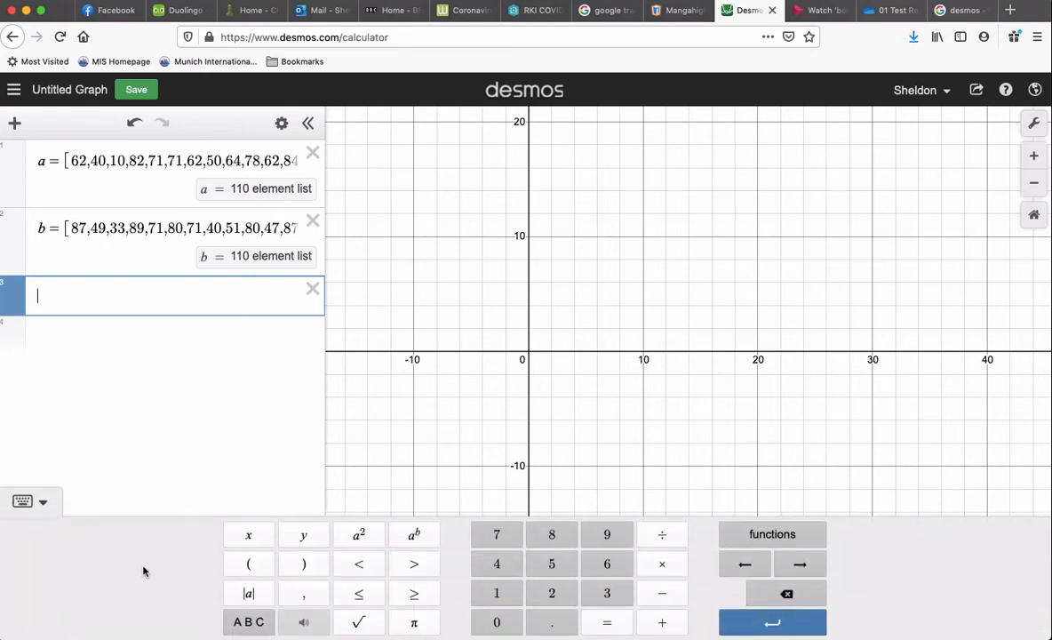
mouse_move(652, 539)
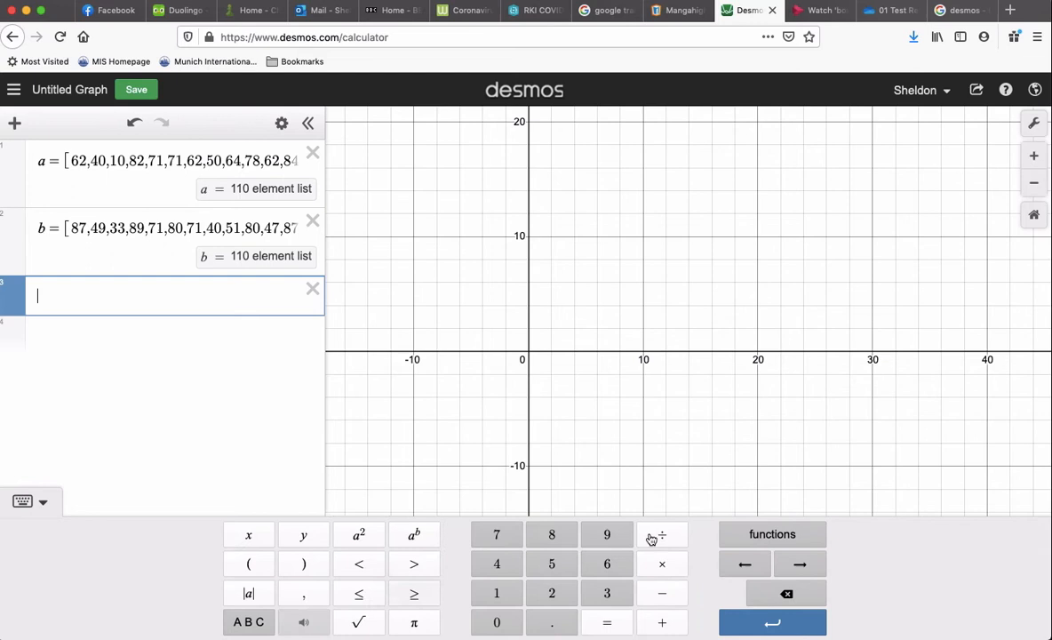
left_click(772, 533)
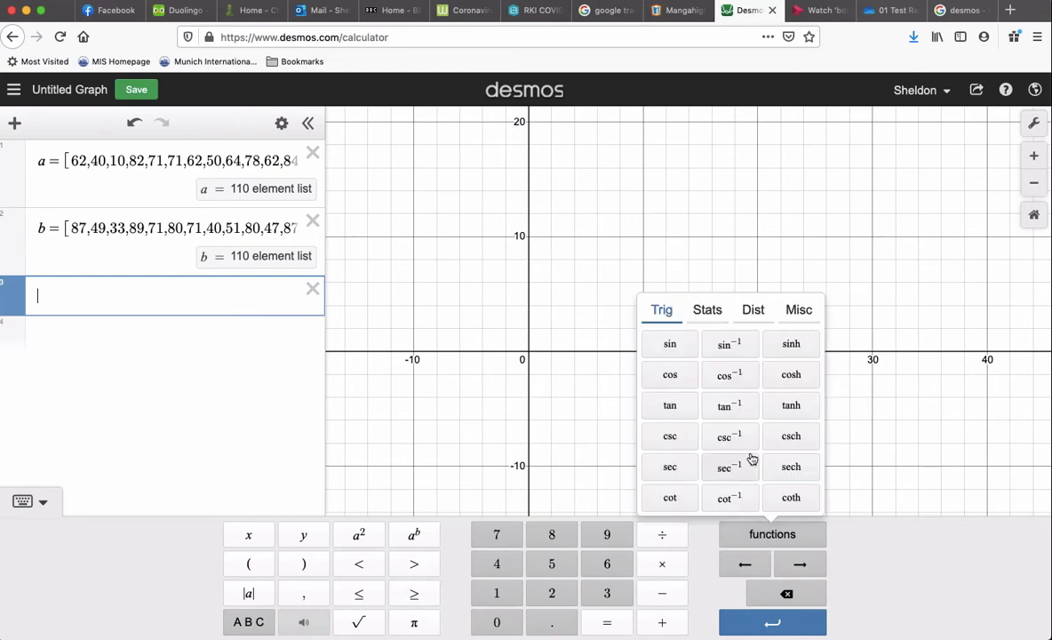
left_click(708, 309)
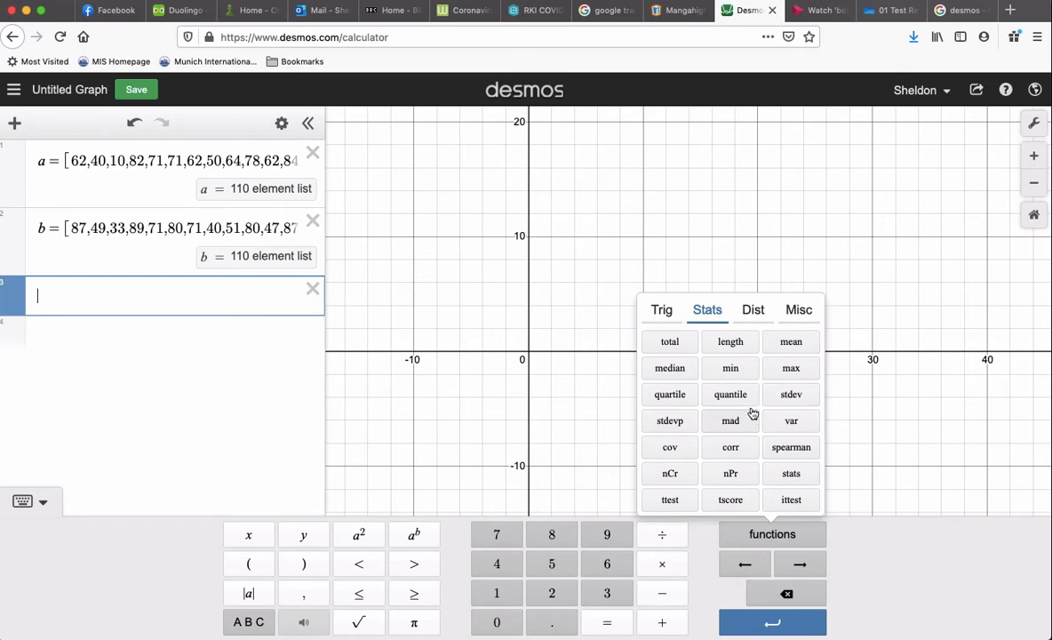
left_click(753, 310)
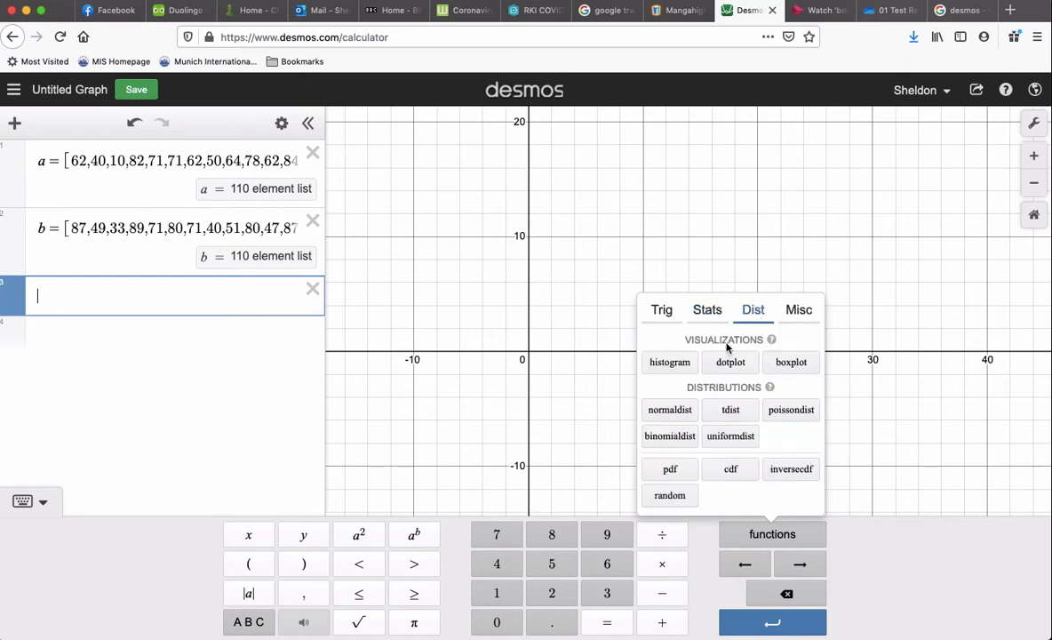
mouse_move(791, 392)
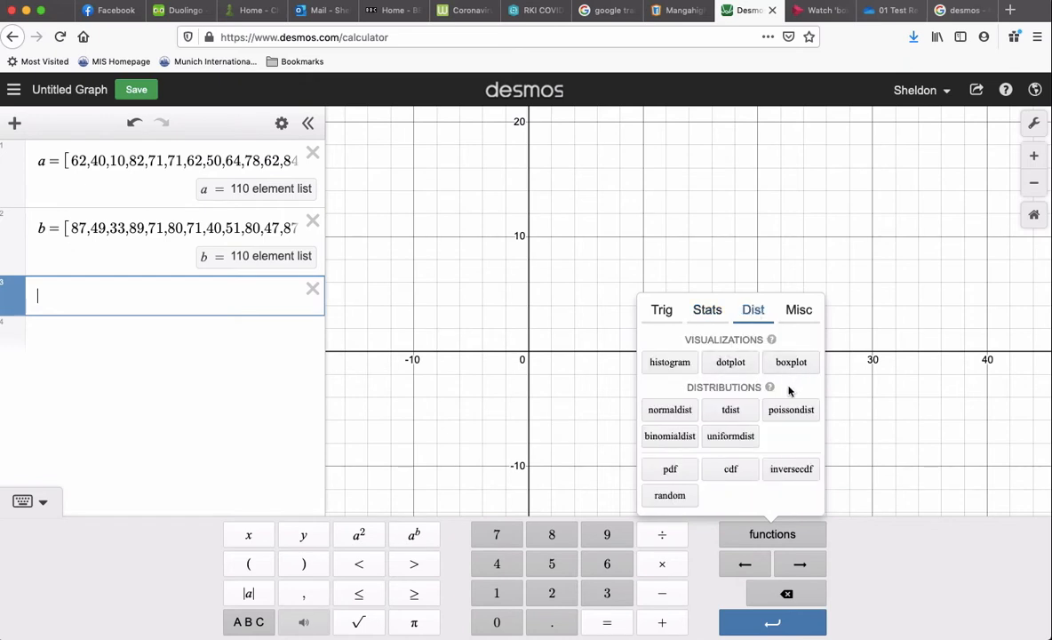
left_click(791, 362)
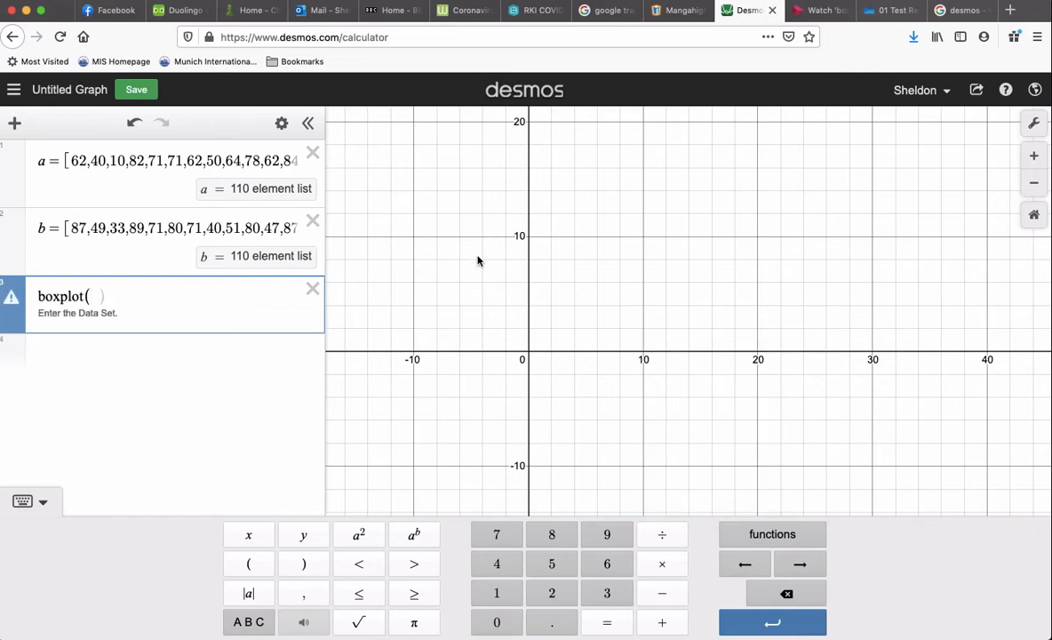
type("a")
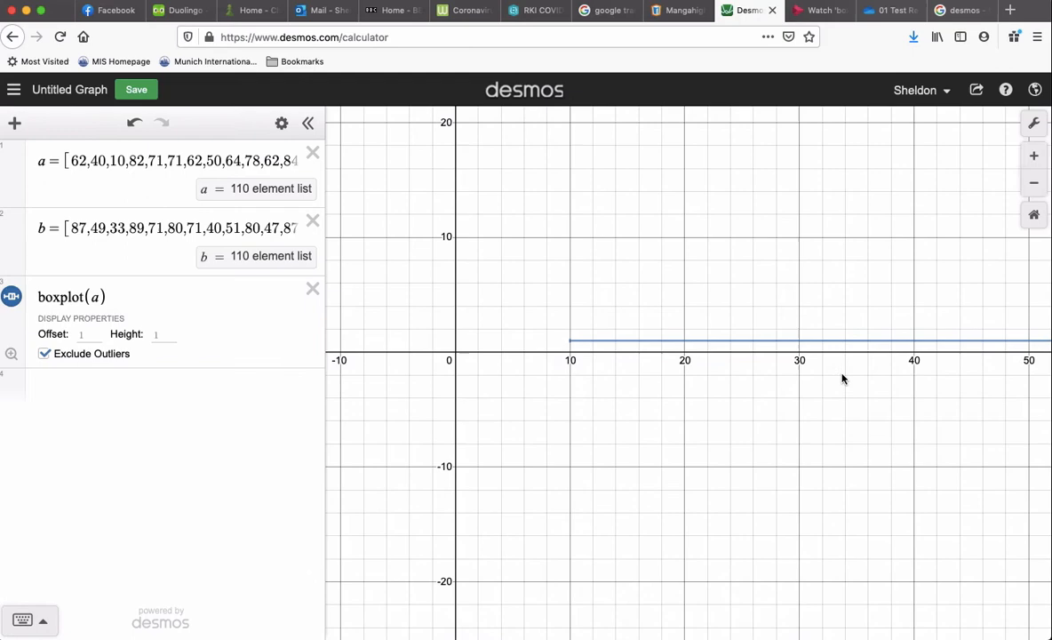
left_click_drag(842, 379, 936, 383)
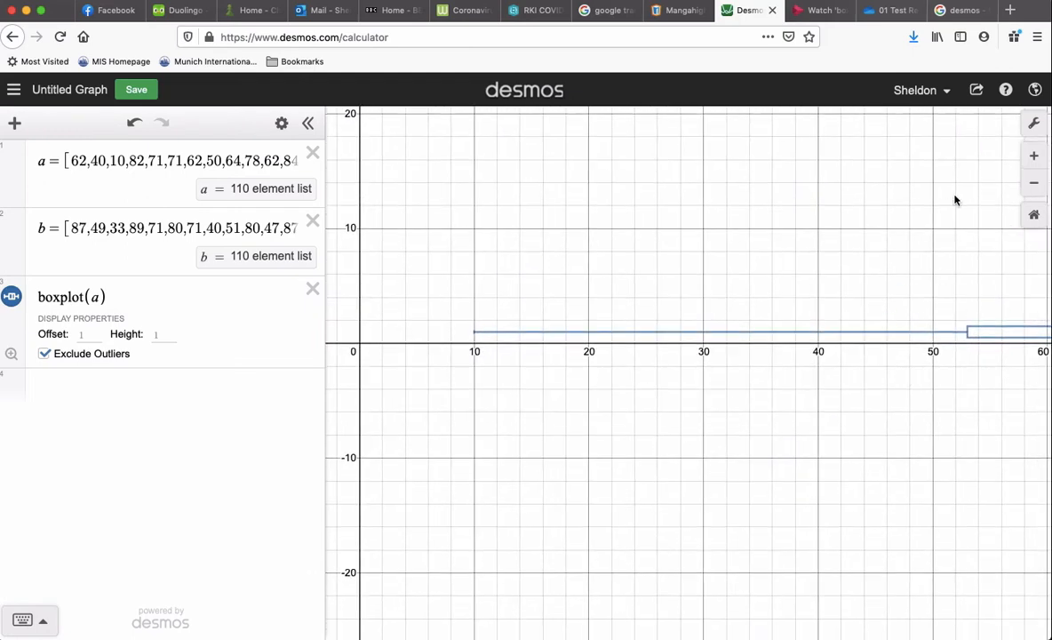
left_click(1033, 124)
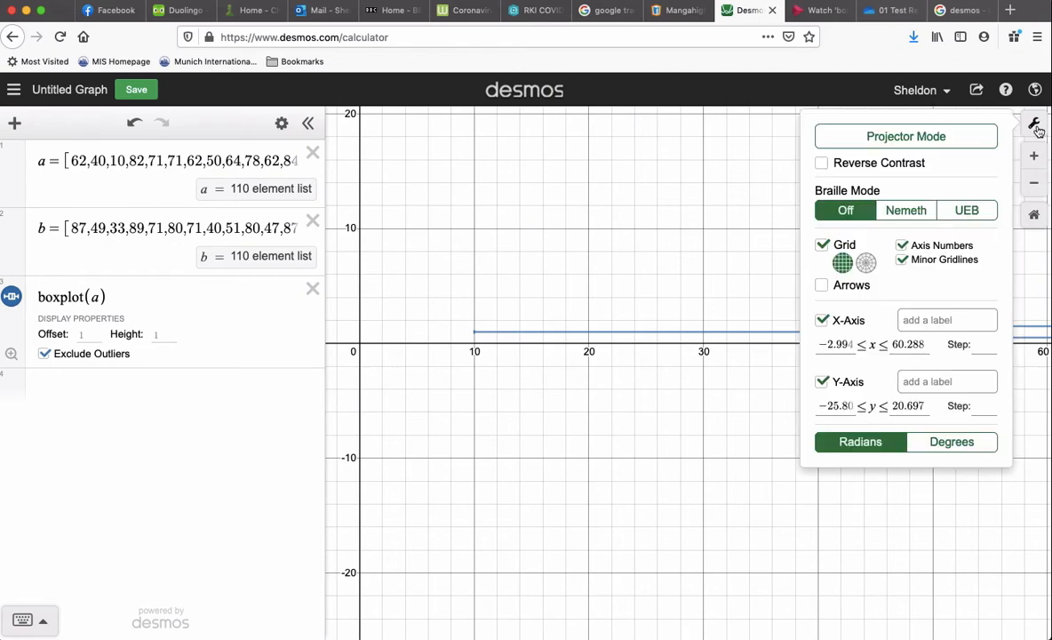
Set the x-axis to about 0–200 and the y-axis maximum to 5, then hide the y-axis.
left_click(948, 320)
type("0")
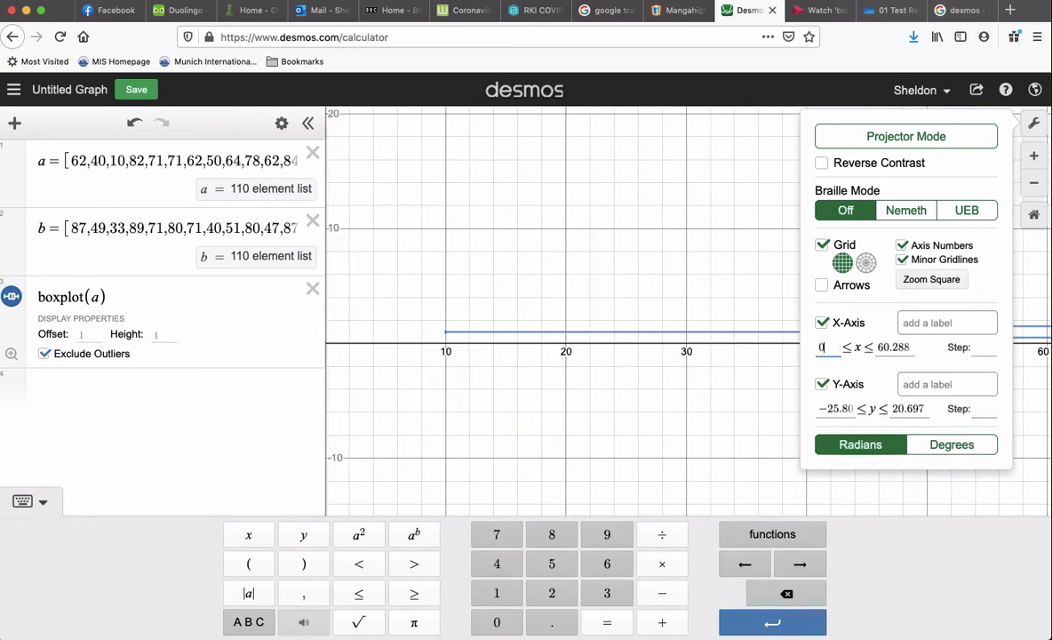
left_click(893, 347)
type("110")
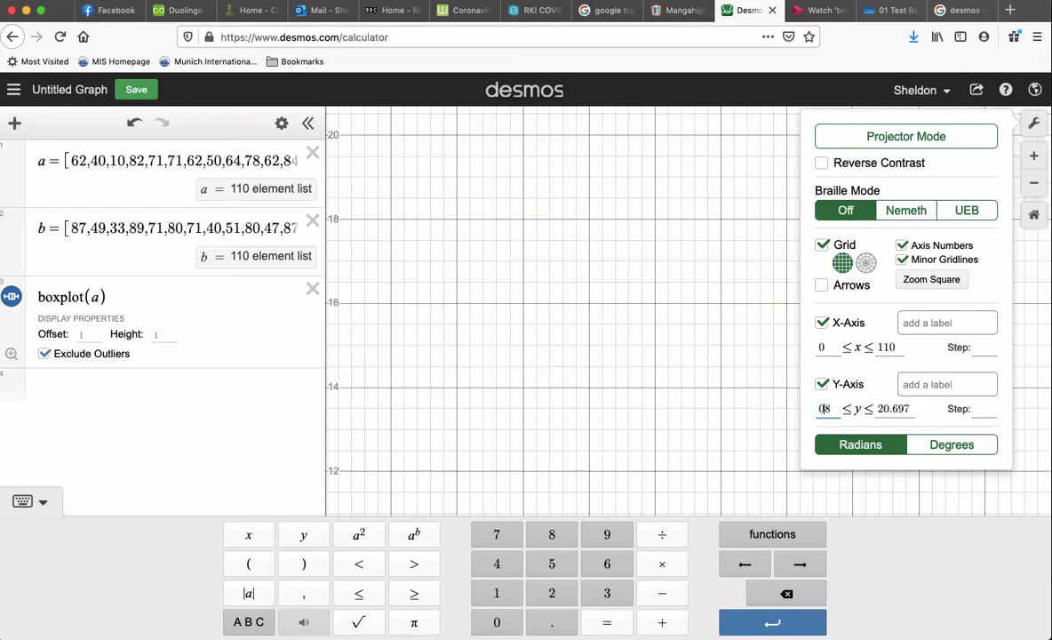
left_click(824, 409)
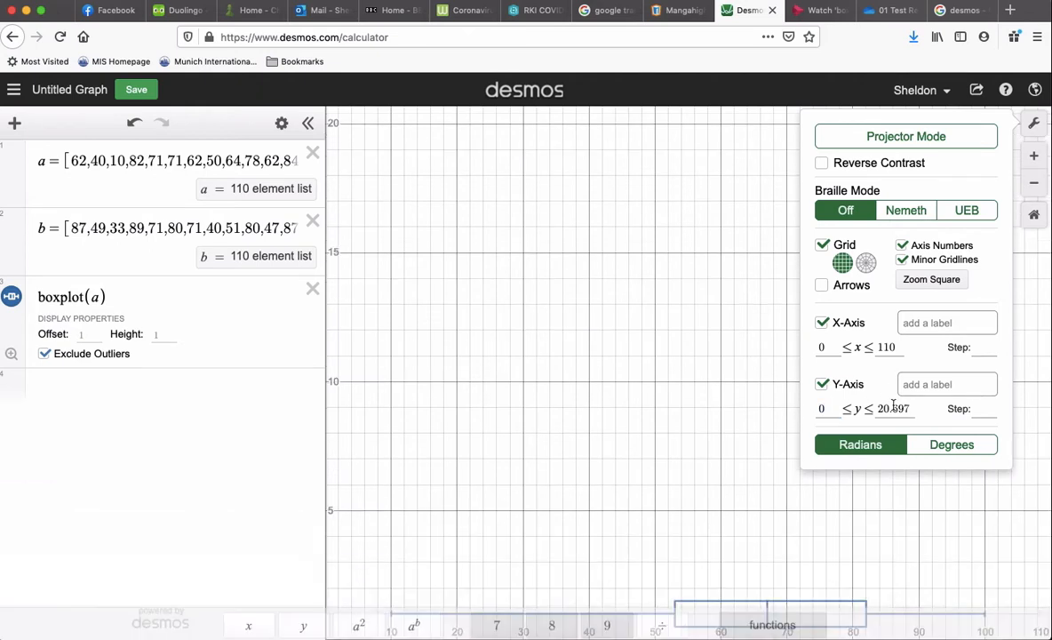
left_click(889, 408)
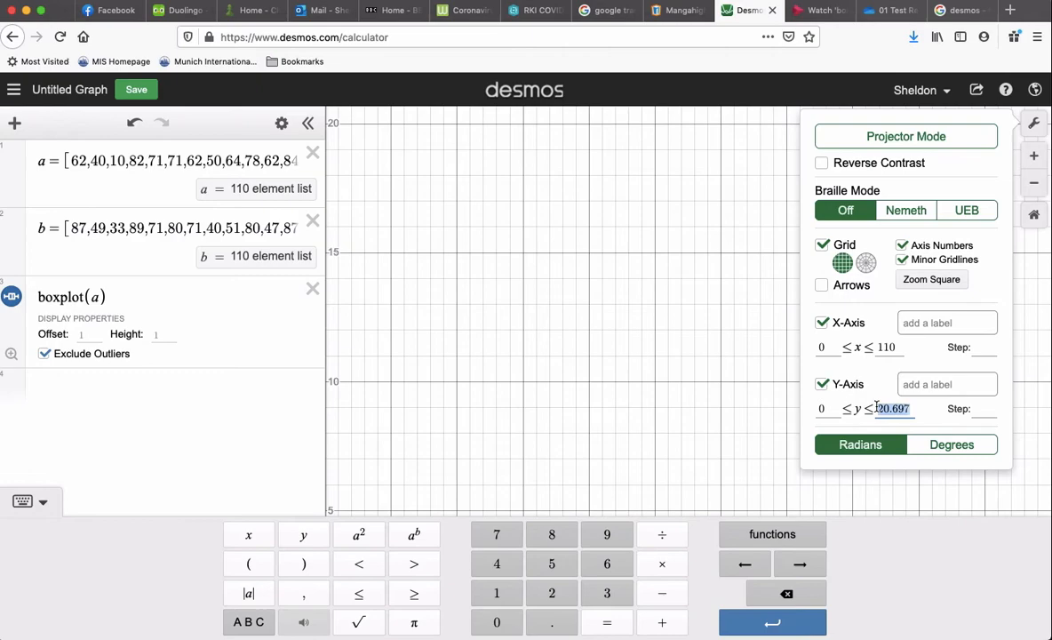
type("5")
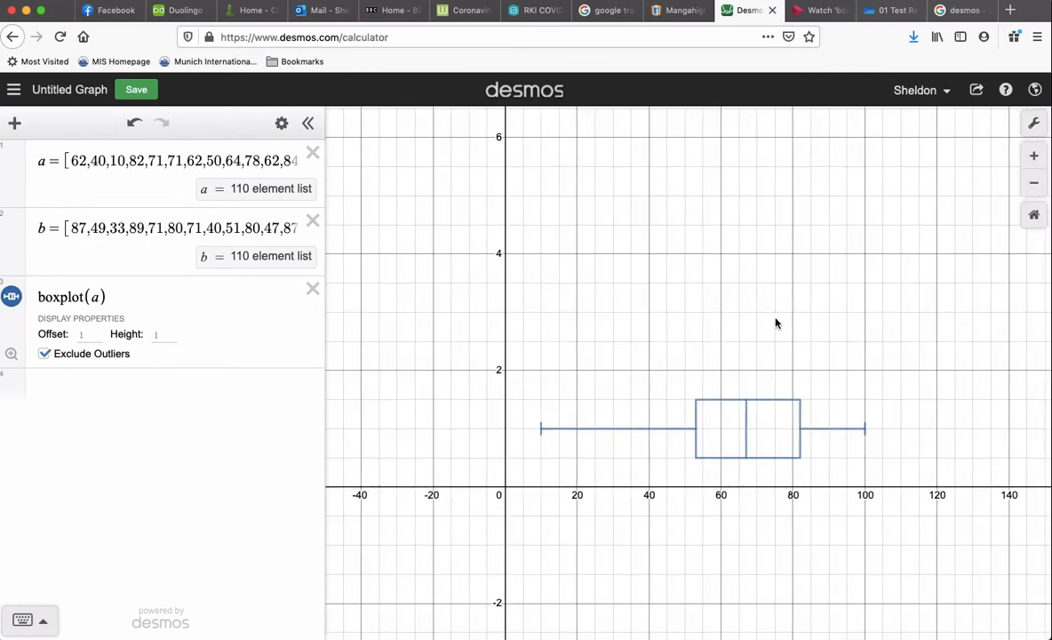
mouse_move(760, 337)
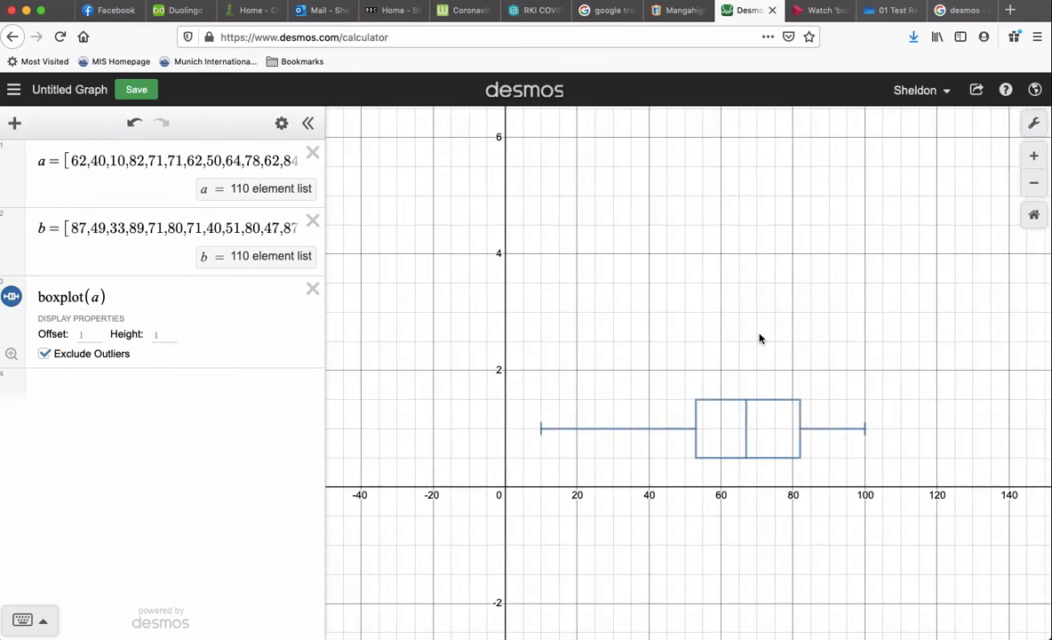
mouse_move(498, 478)
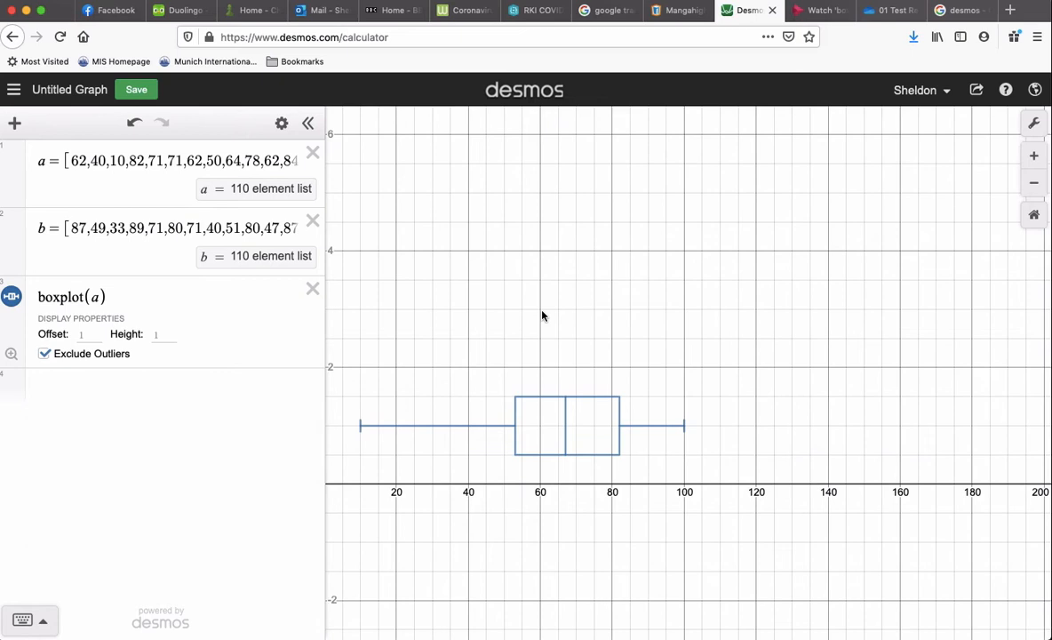
left_click(281, 123)
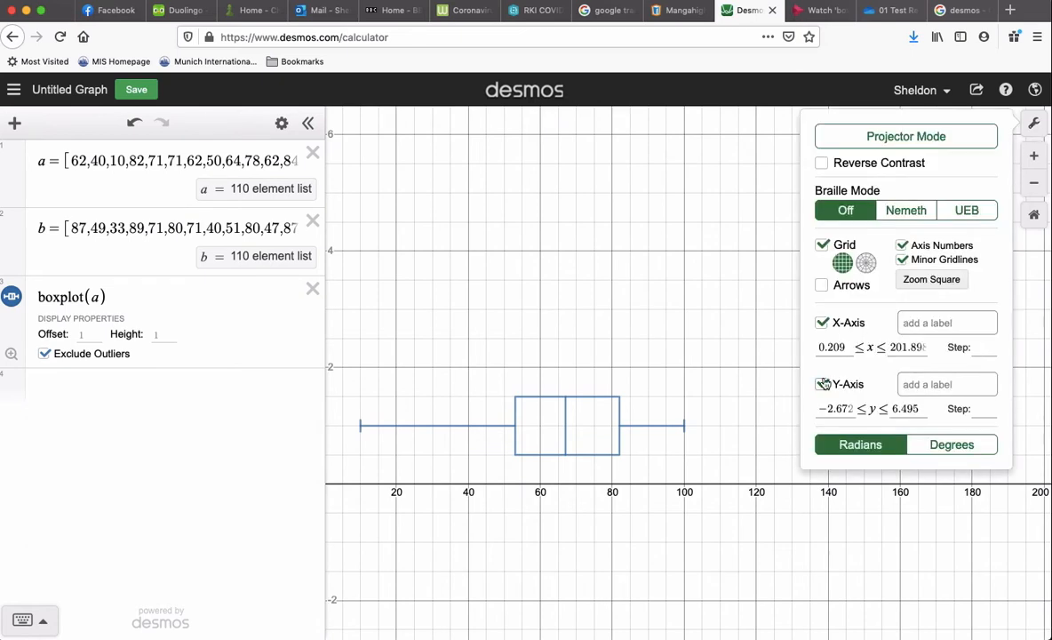
left_click(821, 384)
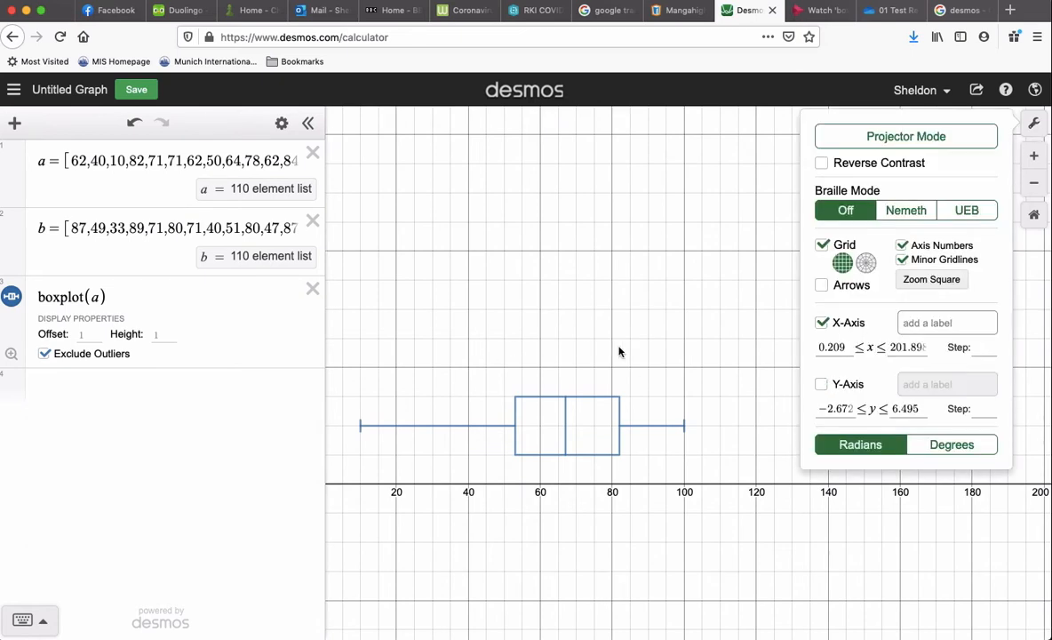
mouse_move(574, 351)
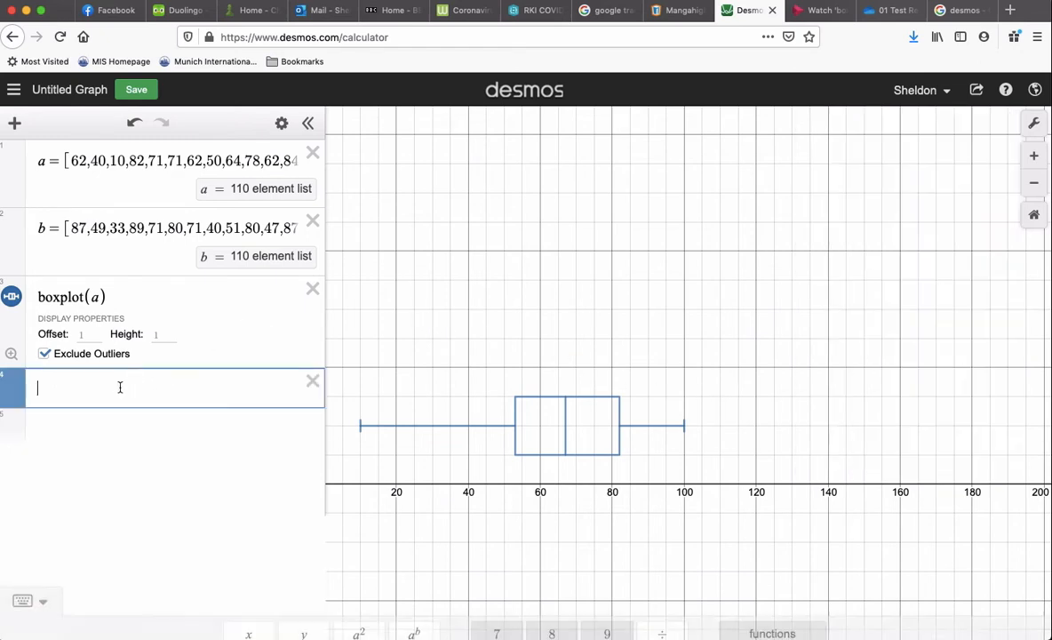
Add boxplot(b) with Offset 3 and adjust the view to show both plots.
type("boxplo")
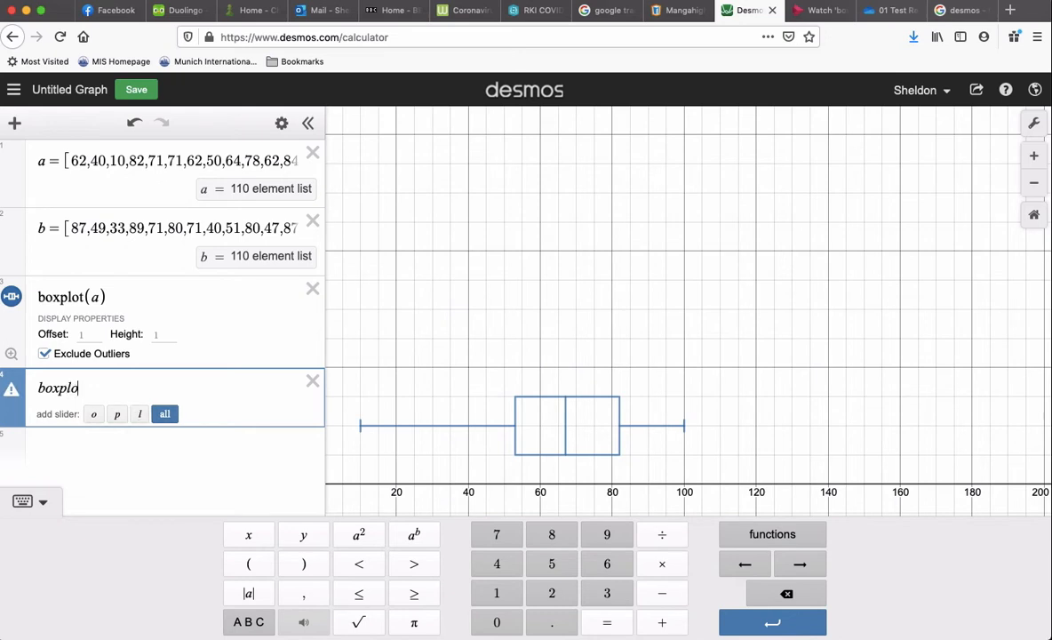
type("(b)")
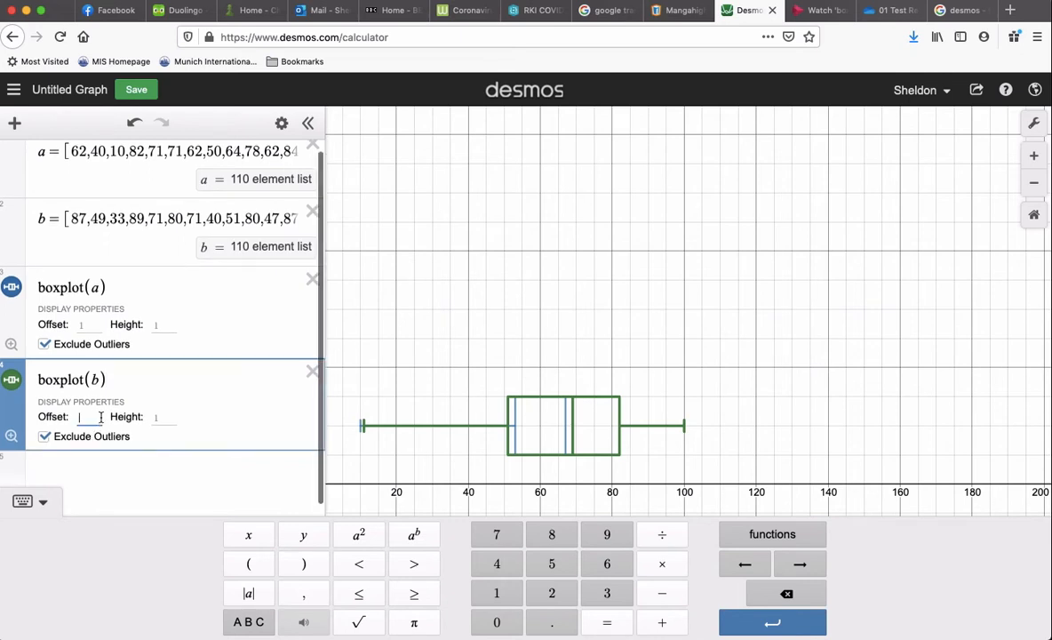
type("2")
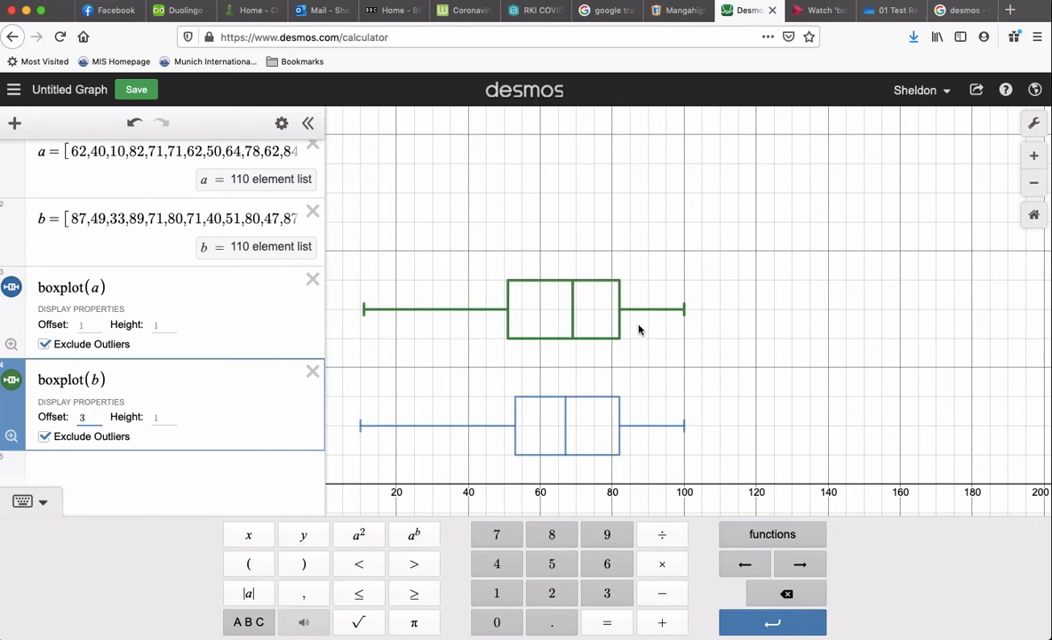
mouse_move(573, 333)
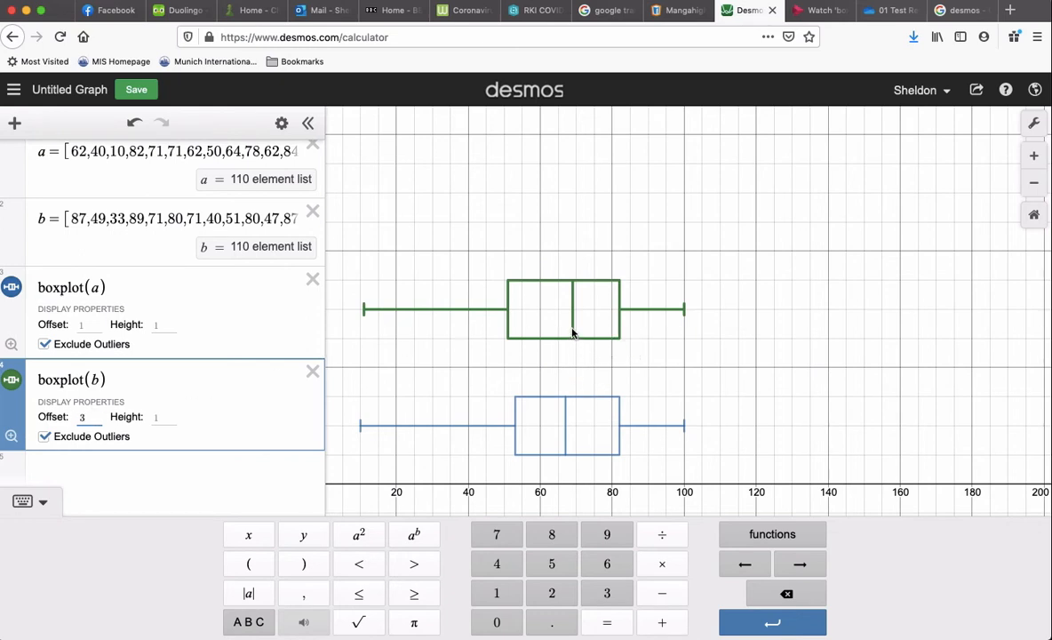
mouse_move(574, 324)
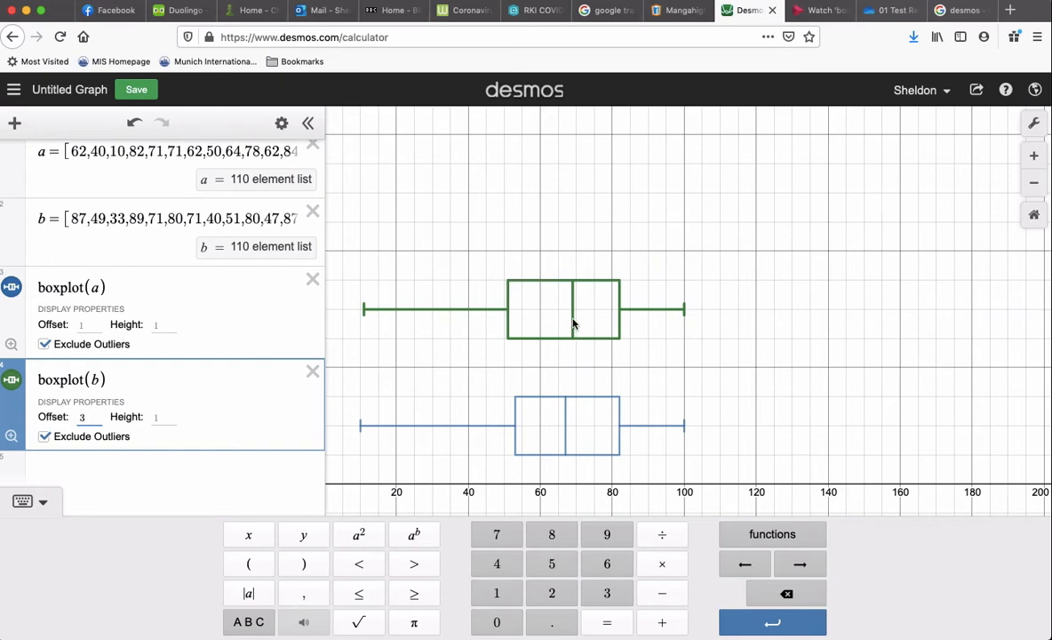
mouse_move(497, 425)
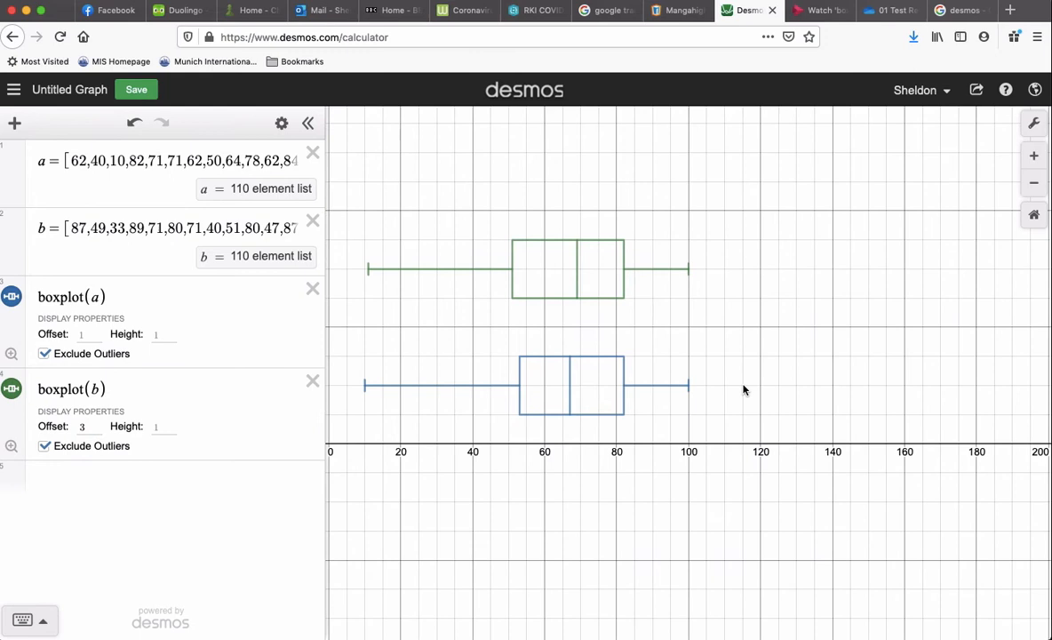
mouse_move(572, 472)
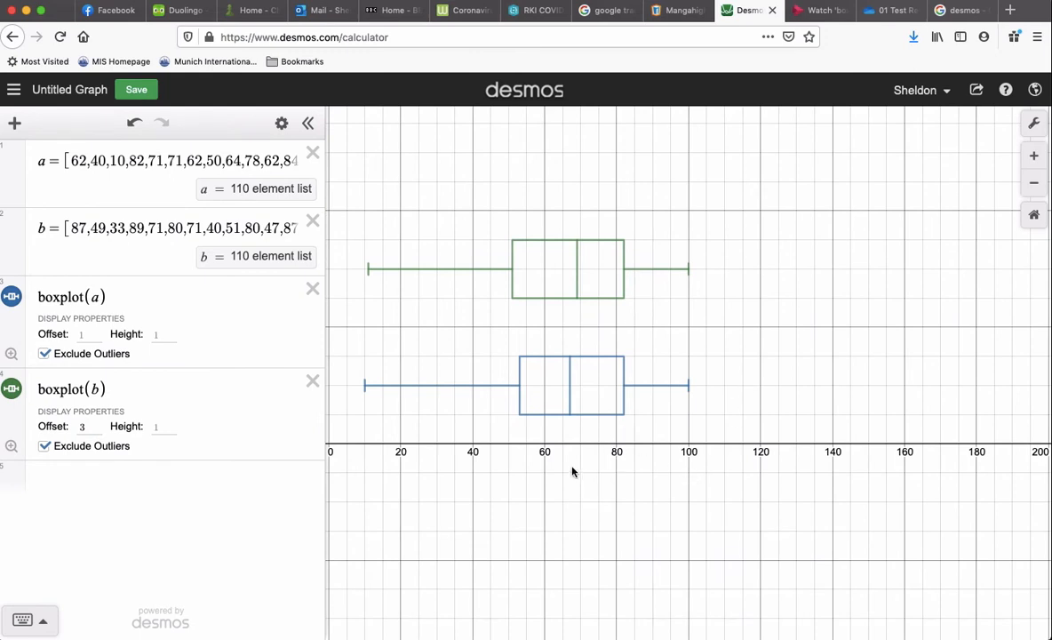
left_click(164, 426)
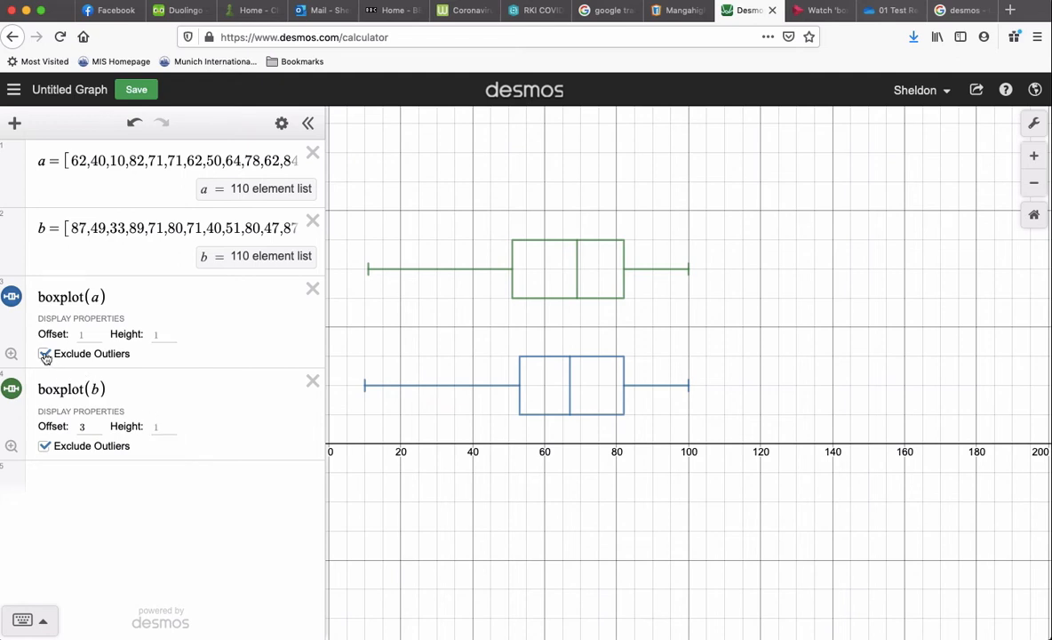
left_click(45, 354)
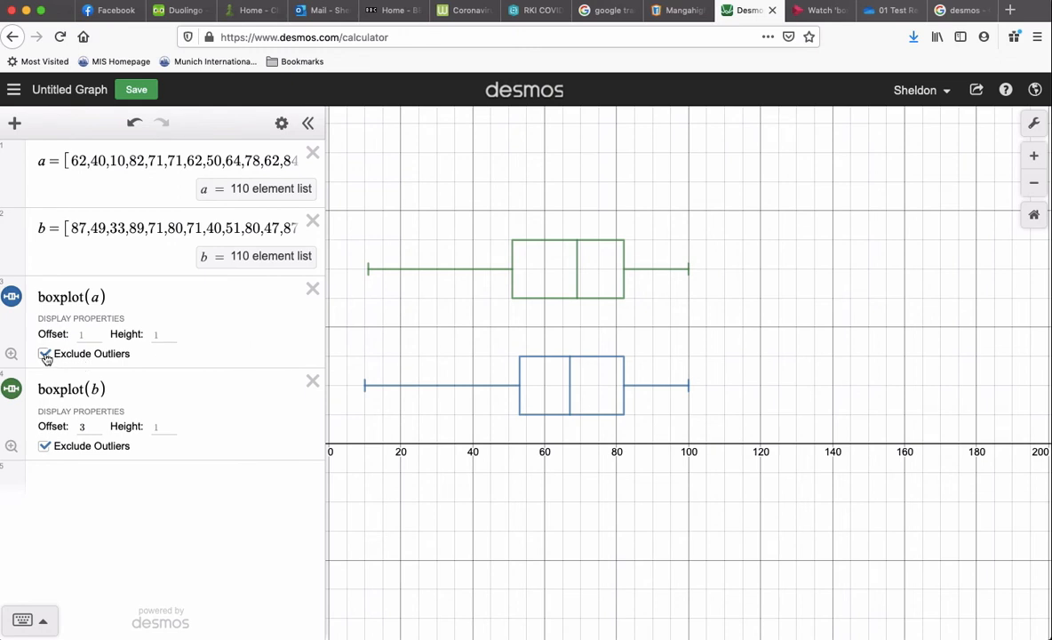
Untick Exclude Outliers for both boxplot(a) and boxplot(b).
left_click(44, 354)
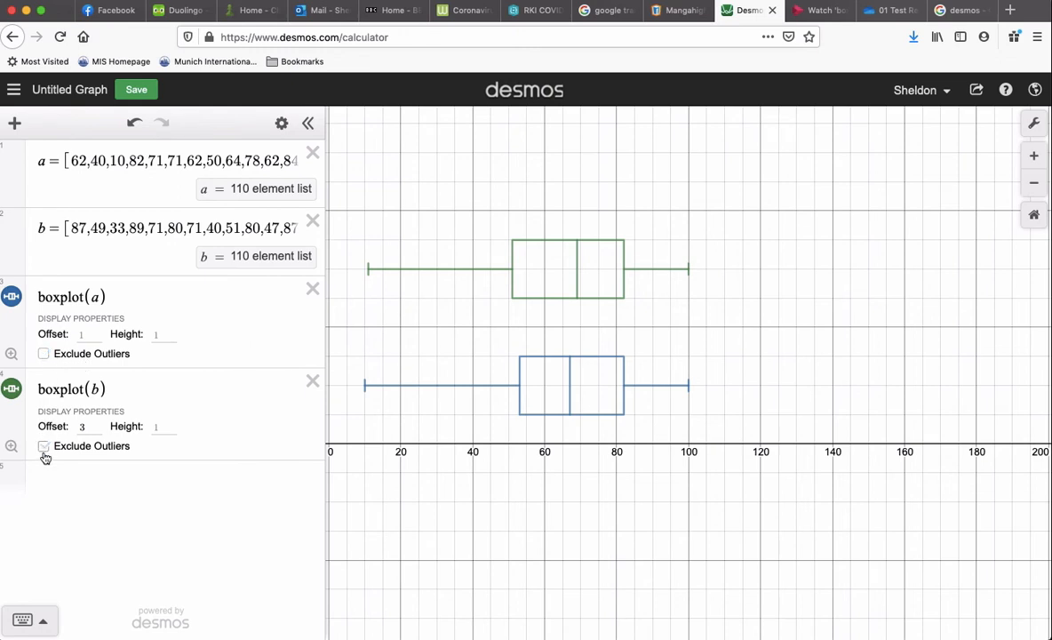
left_click(43, 447)
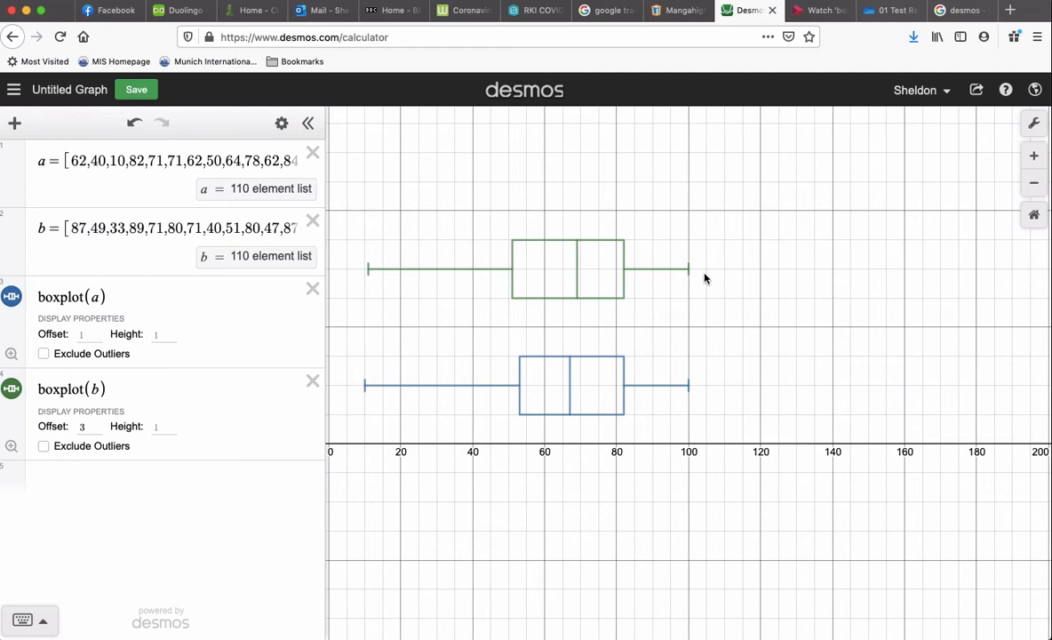
mouse_move(727, 273)
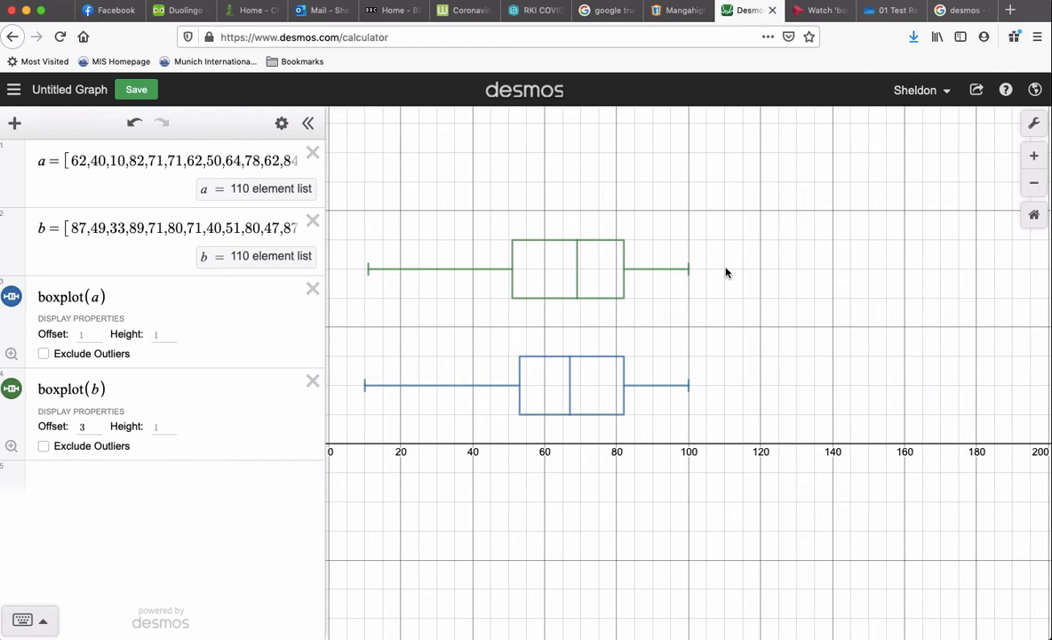
mouse_move(829, 247)
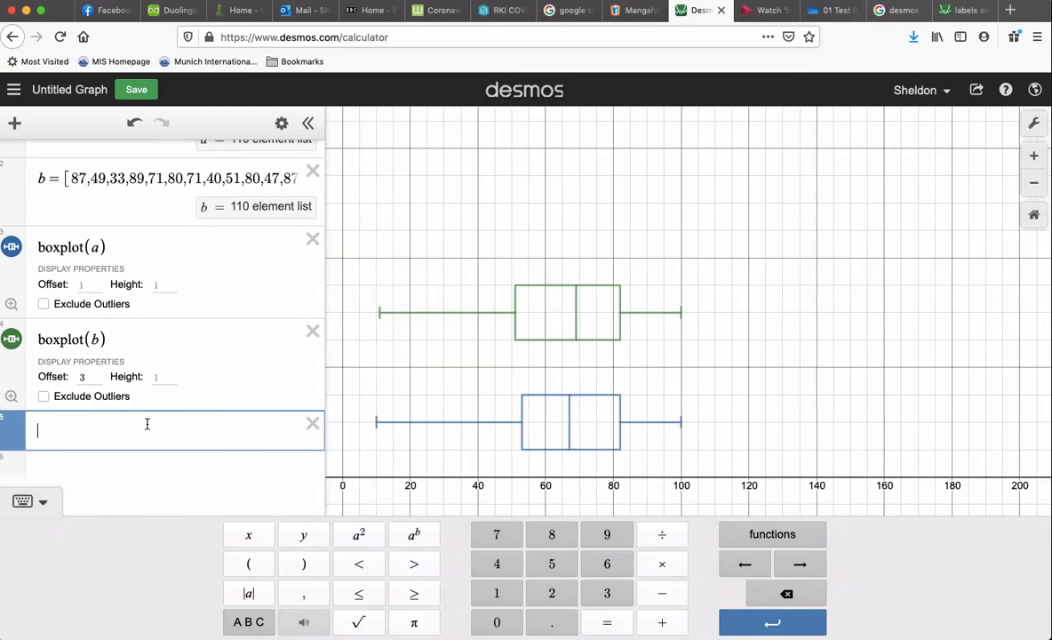
Add mean(a), stdevp(a) and stats(a) rows from the Stats functions menu.
left_click(771, 534)
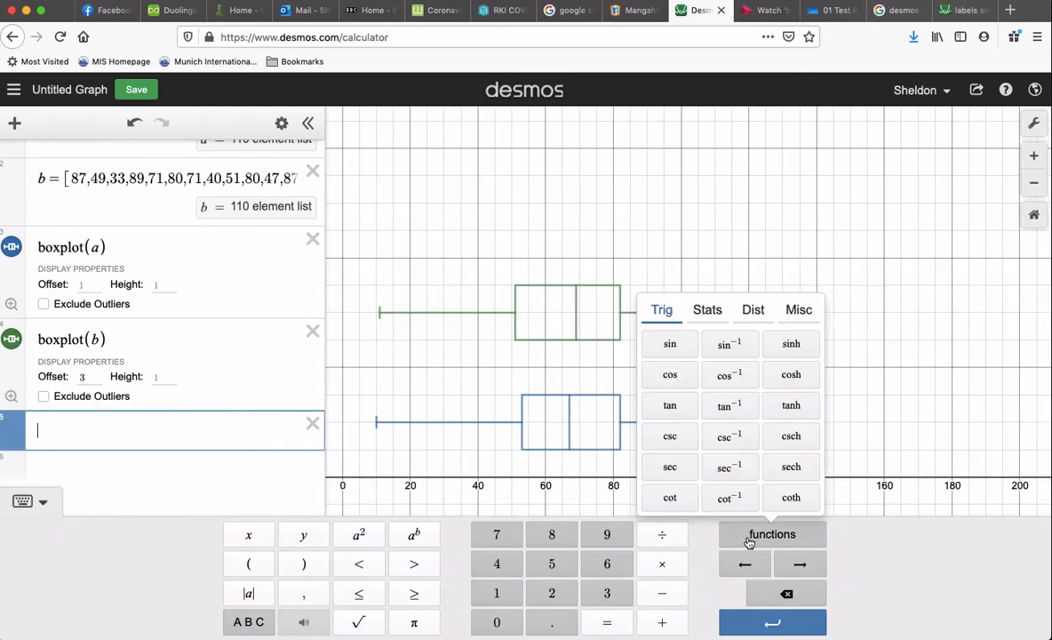
left_click(707, 309)
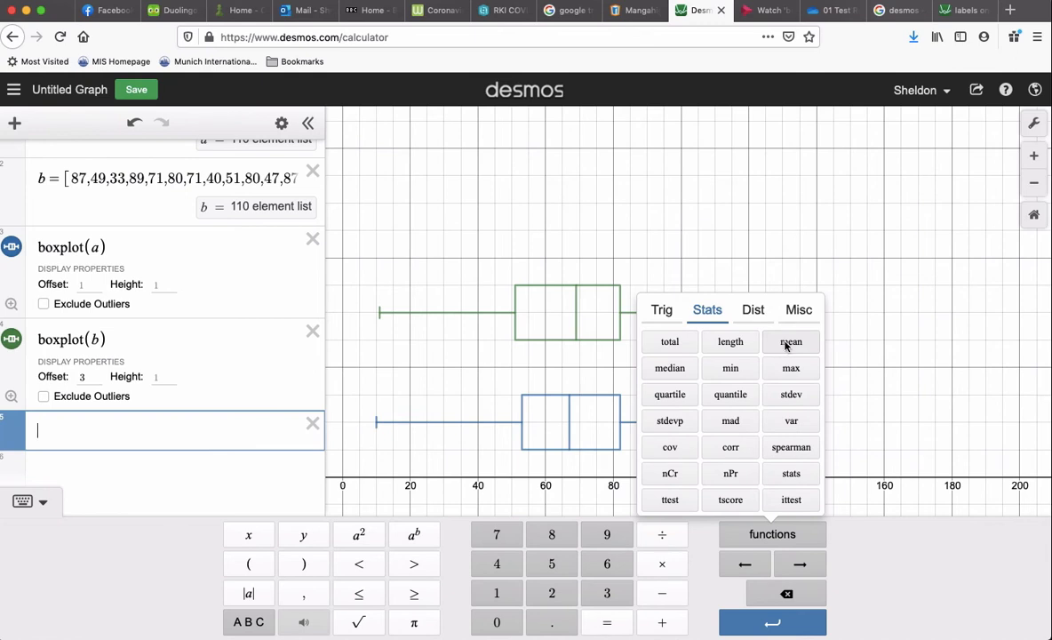
left_click(791, 341)
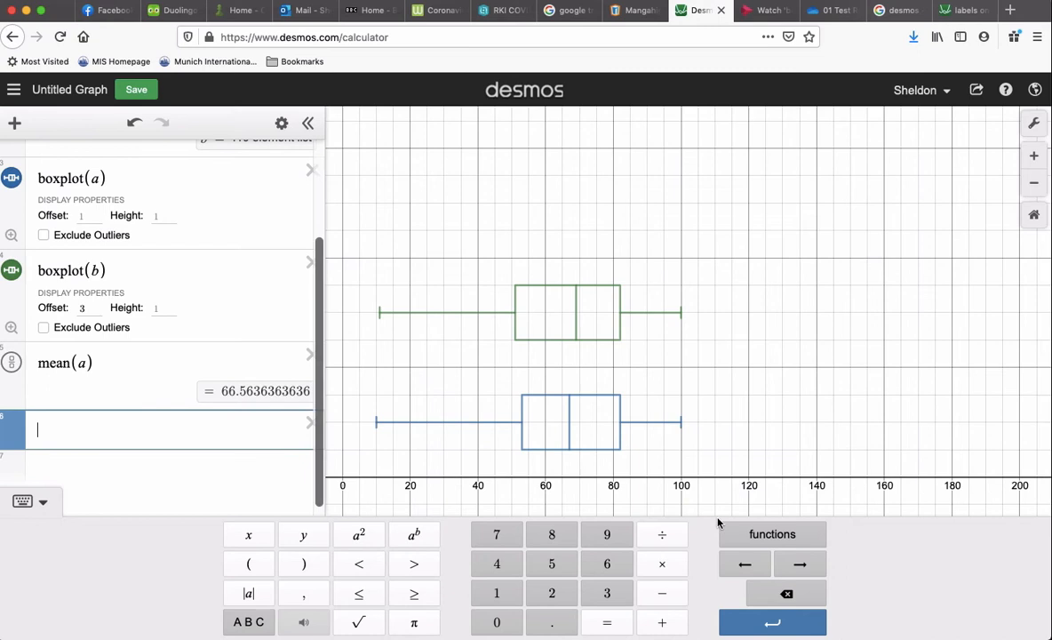
left_click(772, 533)
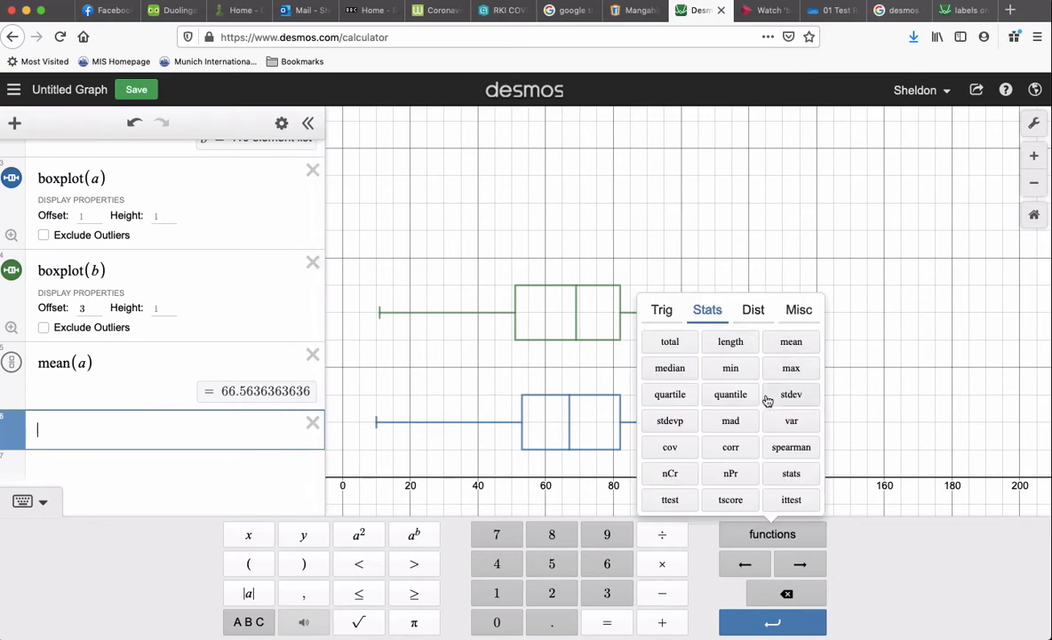
mouse_move(680, 431)
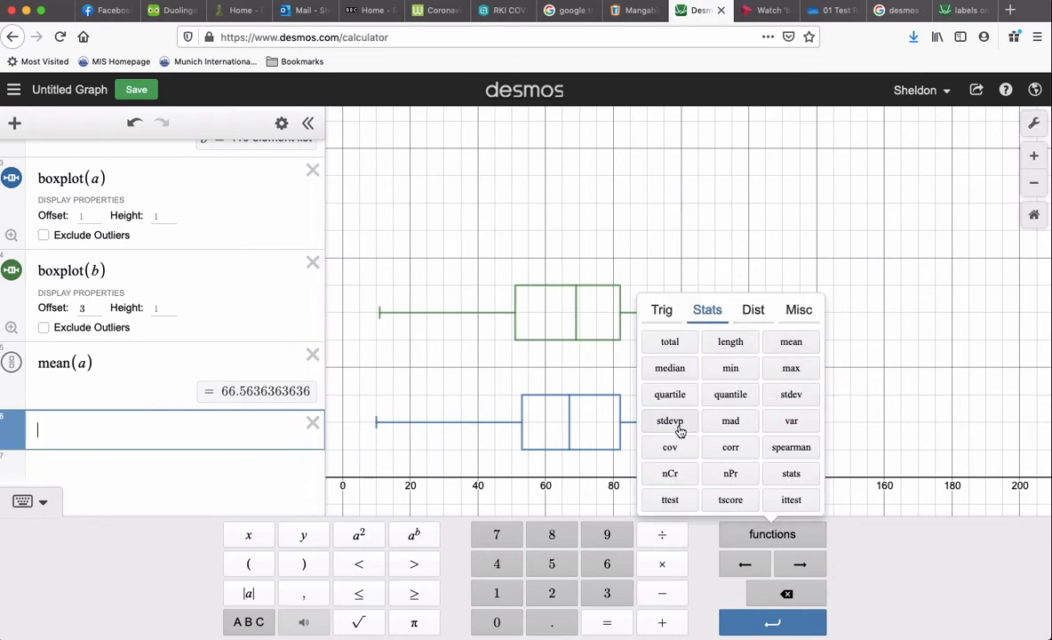
left_click(669, 421)
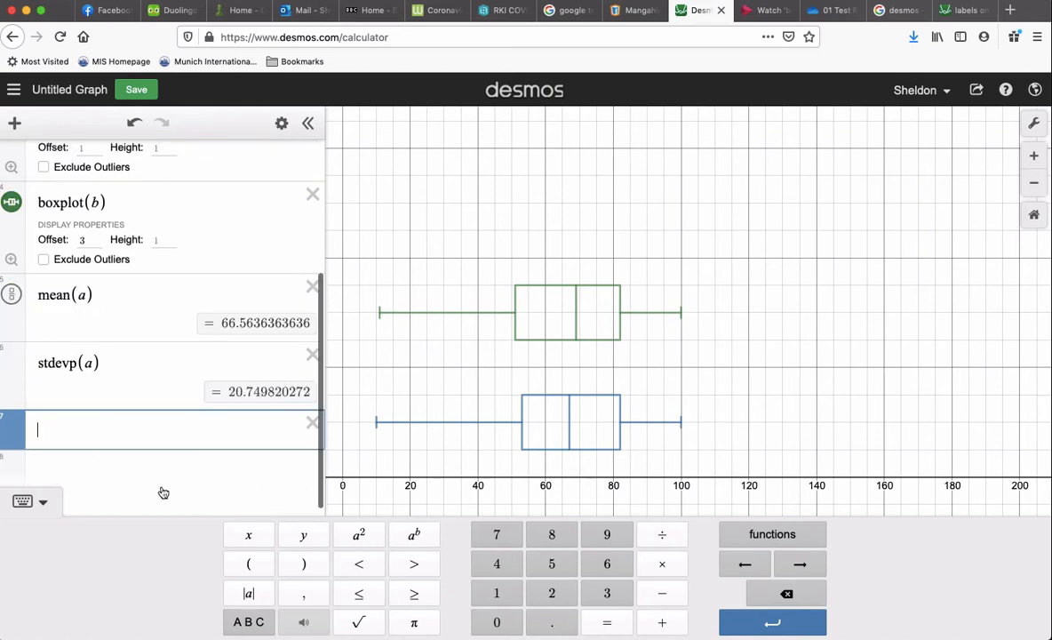
left_click(772, 533)
type("stats(a)")
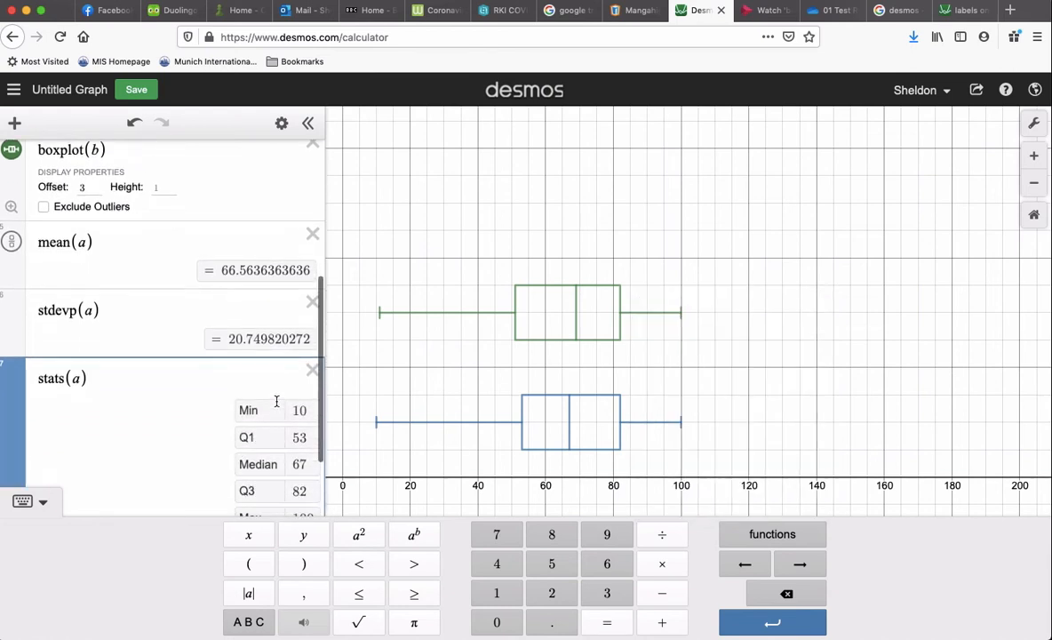
scroll("down", 3)
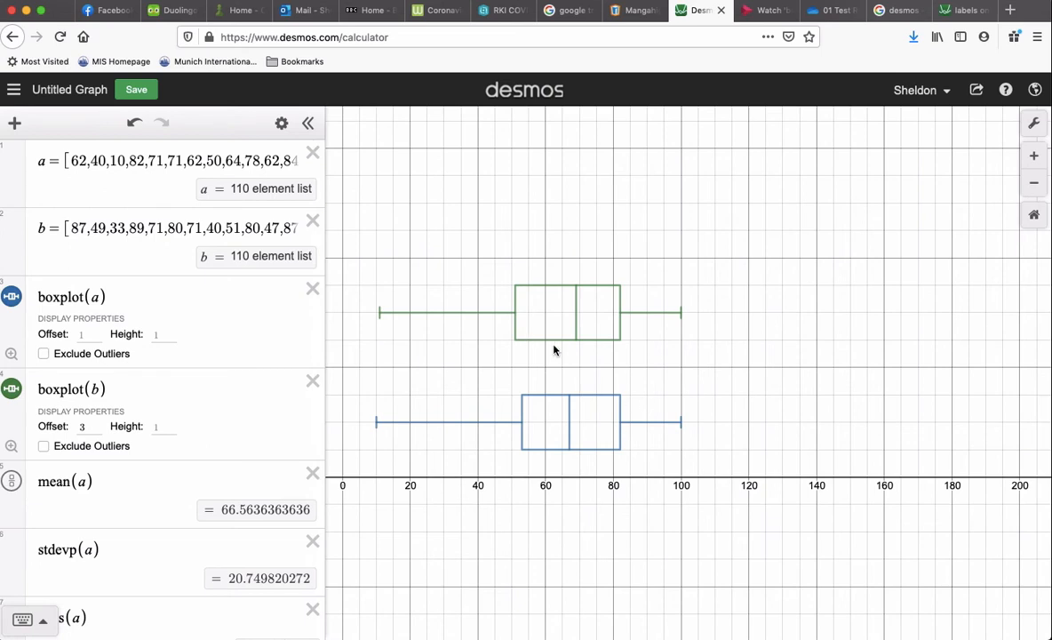
mouse_move(656, 357)
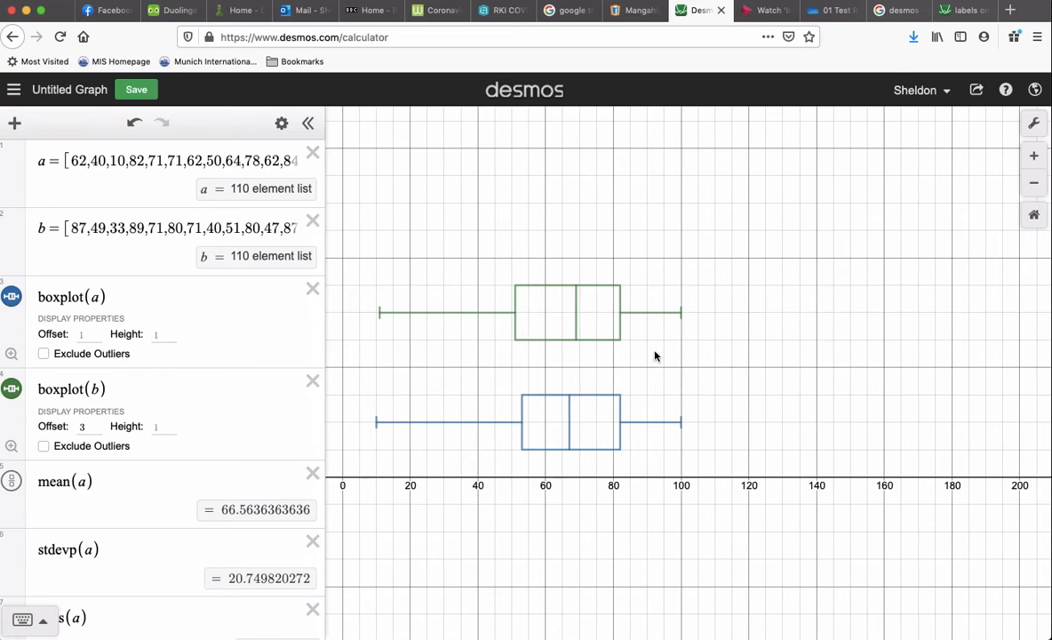
mouse_move(542, 169)
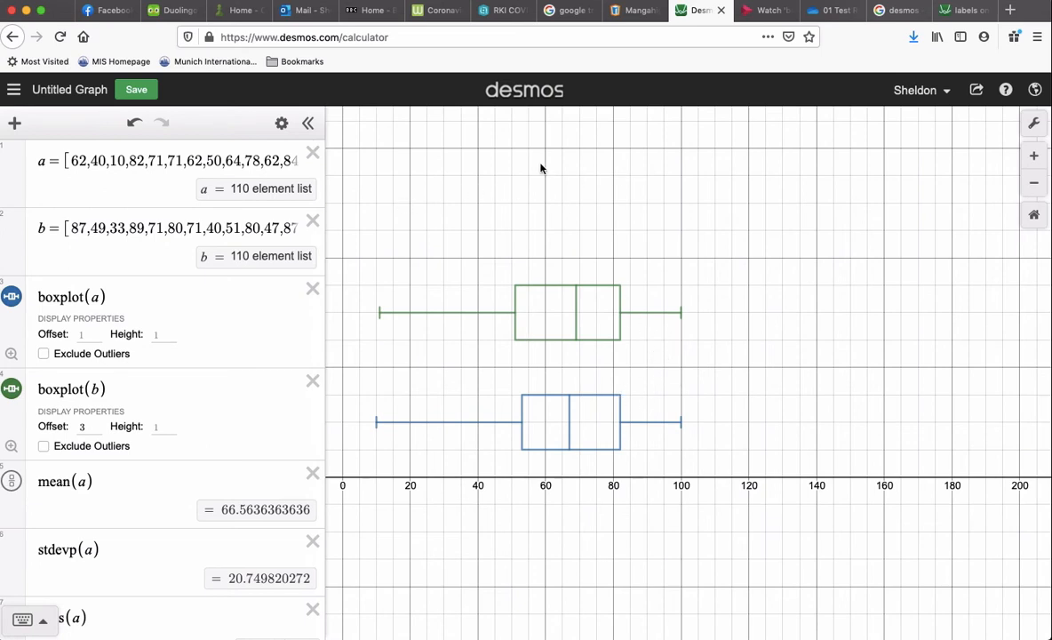
mouse_move(881, 497)
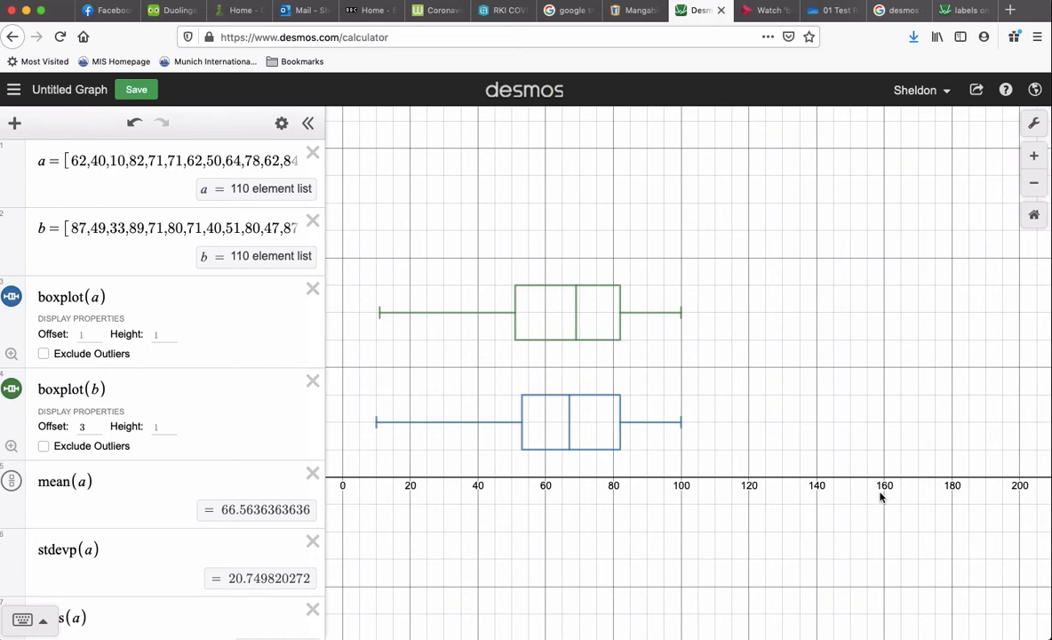
mouse_move(716, 522)
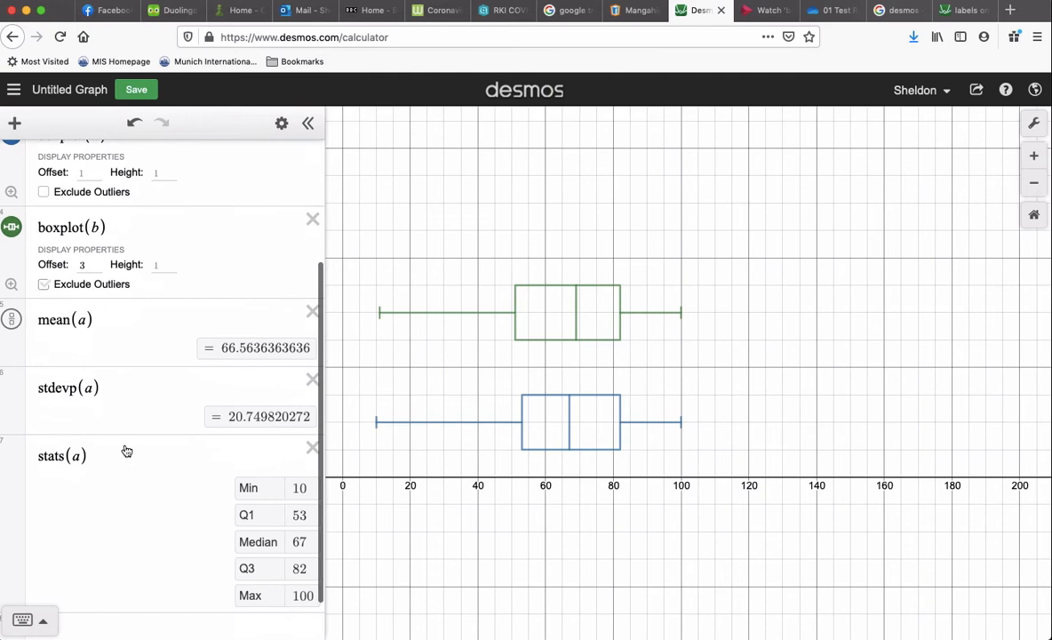
Scroll the expression list down past the stats(a) summary.
scroll("down", 3)
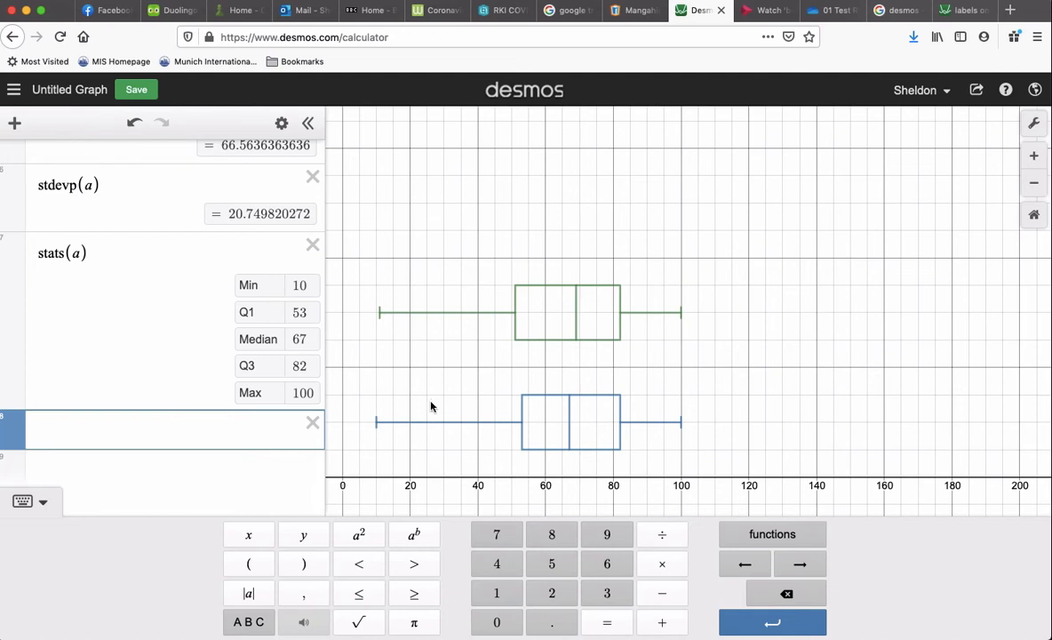
mouse_move(720, 324)
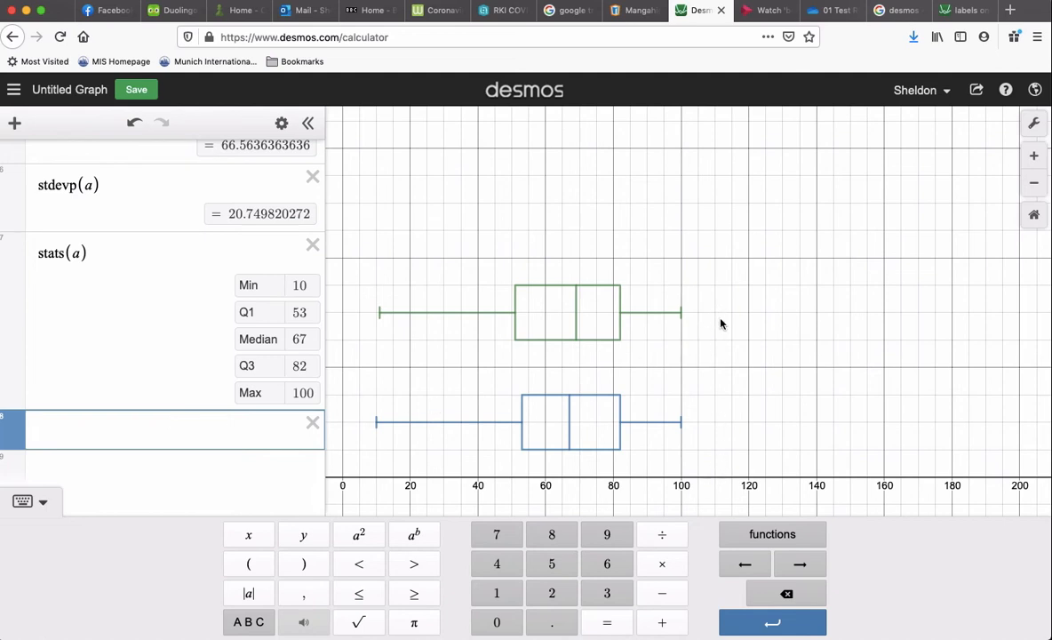
mouse_move(718, 316)
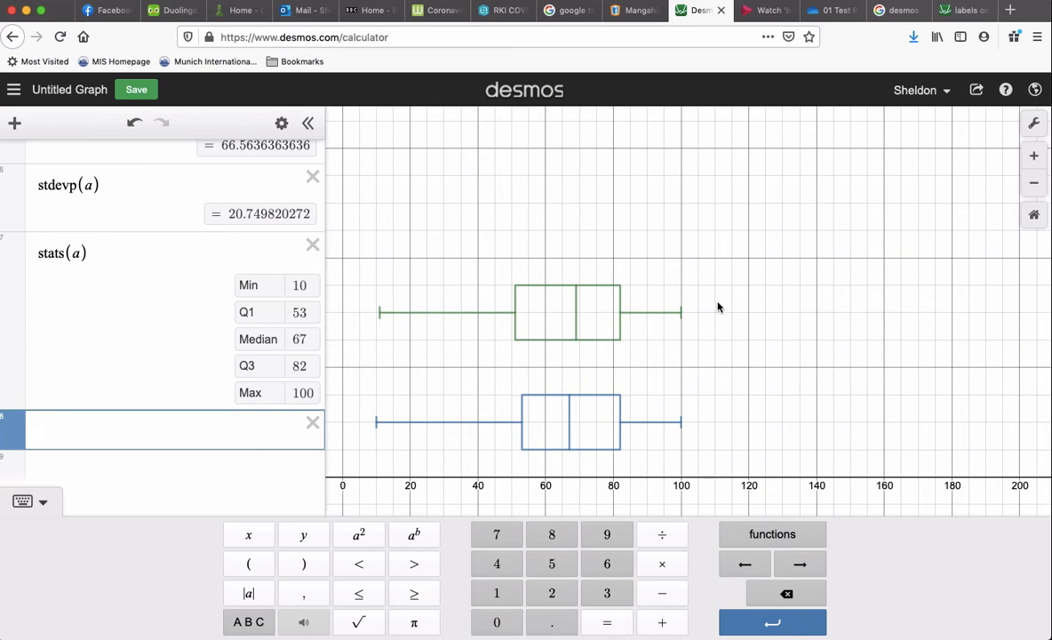
mouse_move(431, 337)
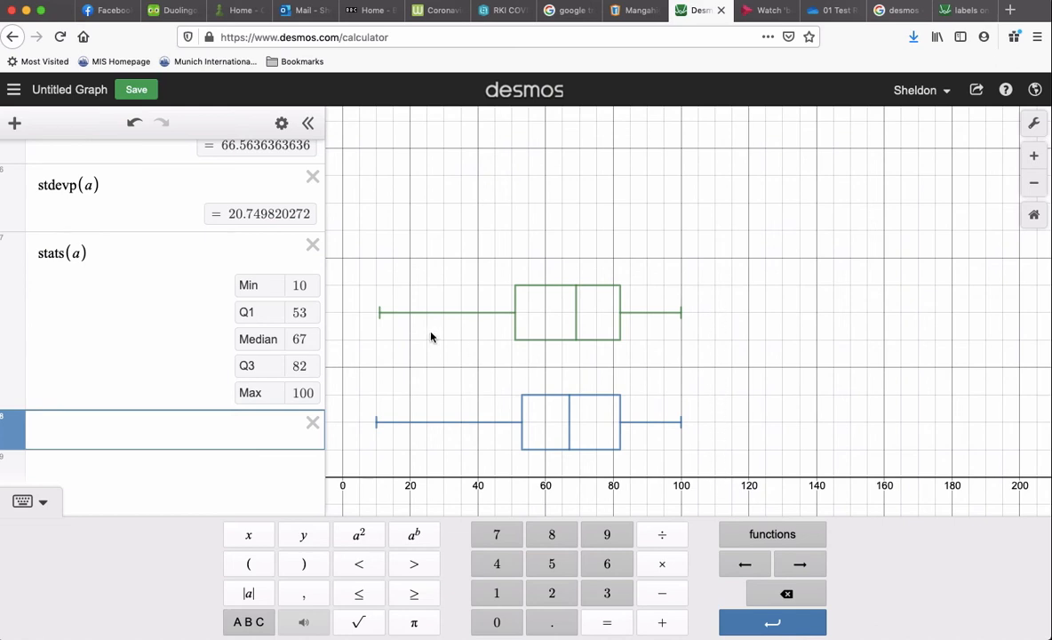
mouse_move(598, 167)
type("(110,3")
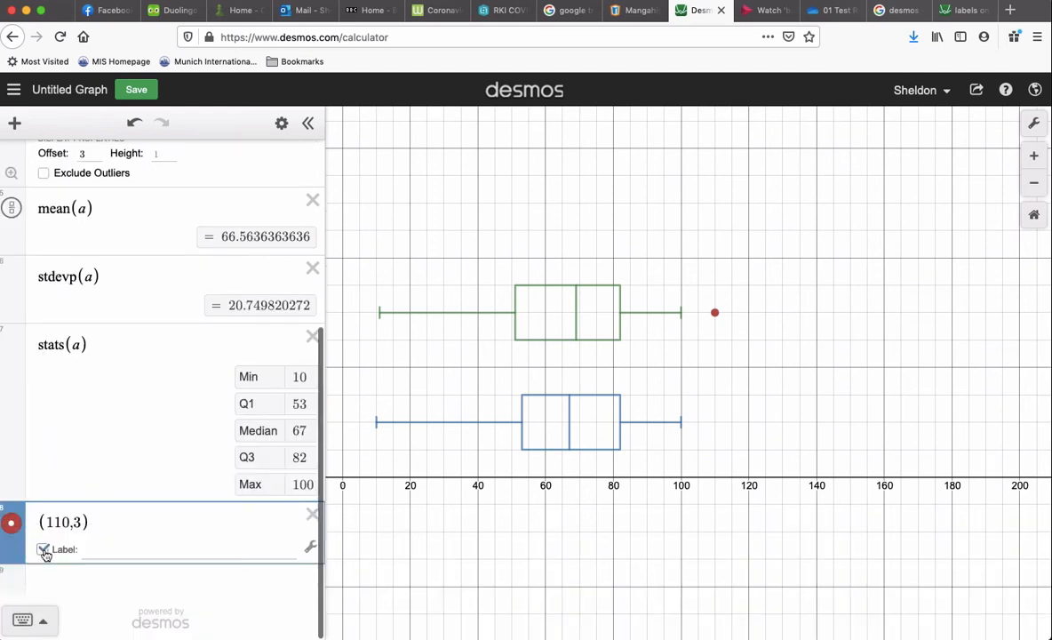
Add points (110,1) labelled 'Test 1' and (110,3) labelled 'Test 2' beside the plots.
type("T")
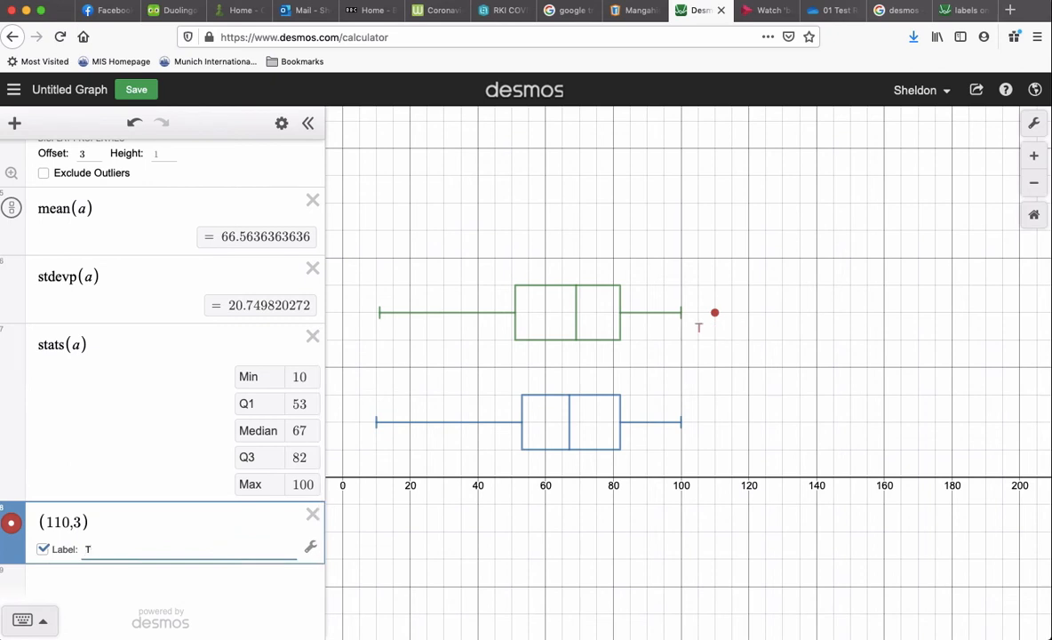
type("est 1")
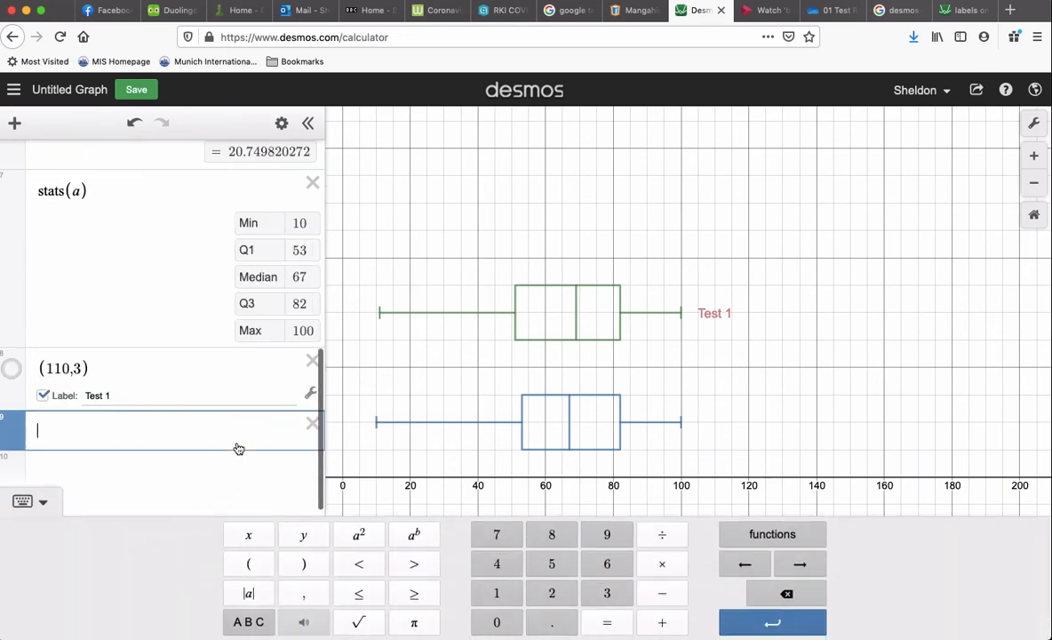
type("(1")
left_click(188, 395)
type("2")
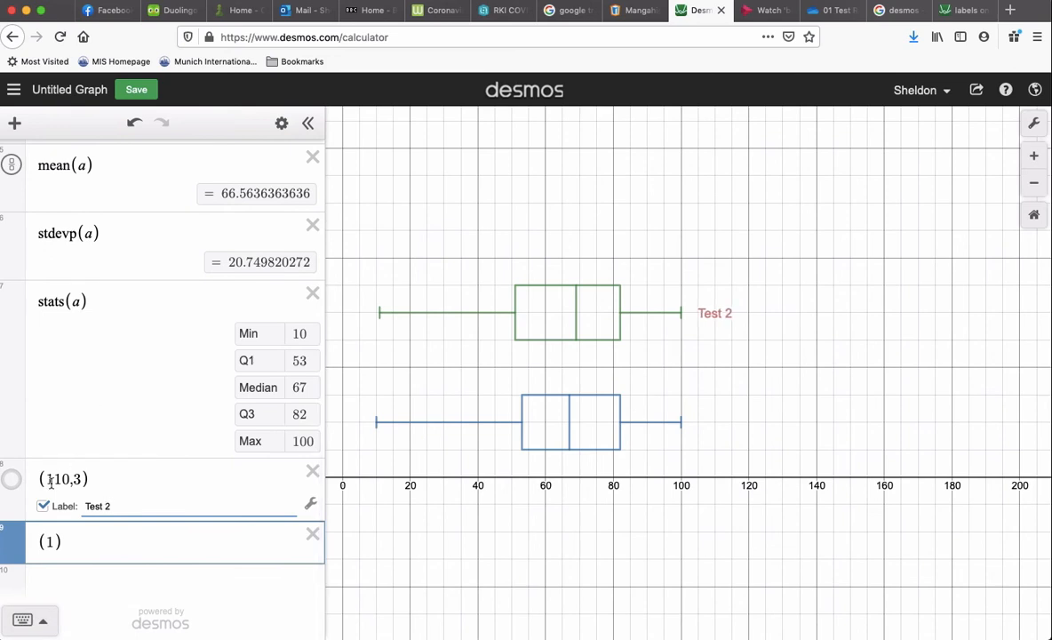
type("1")
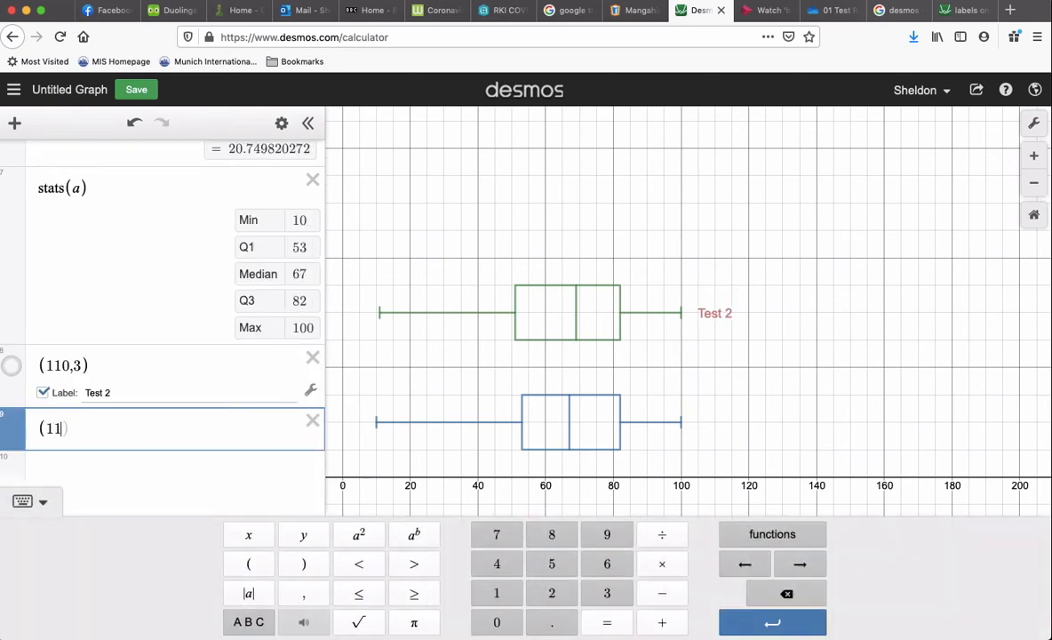
type("0,")
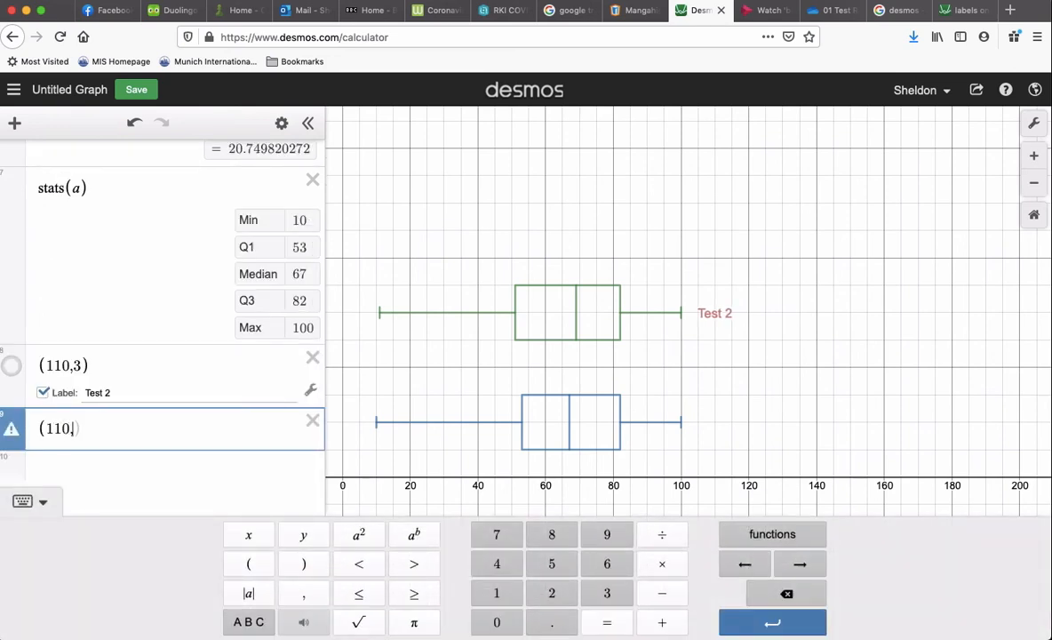
type("2")
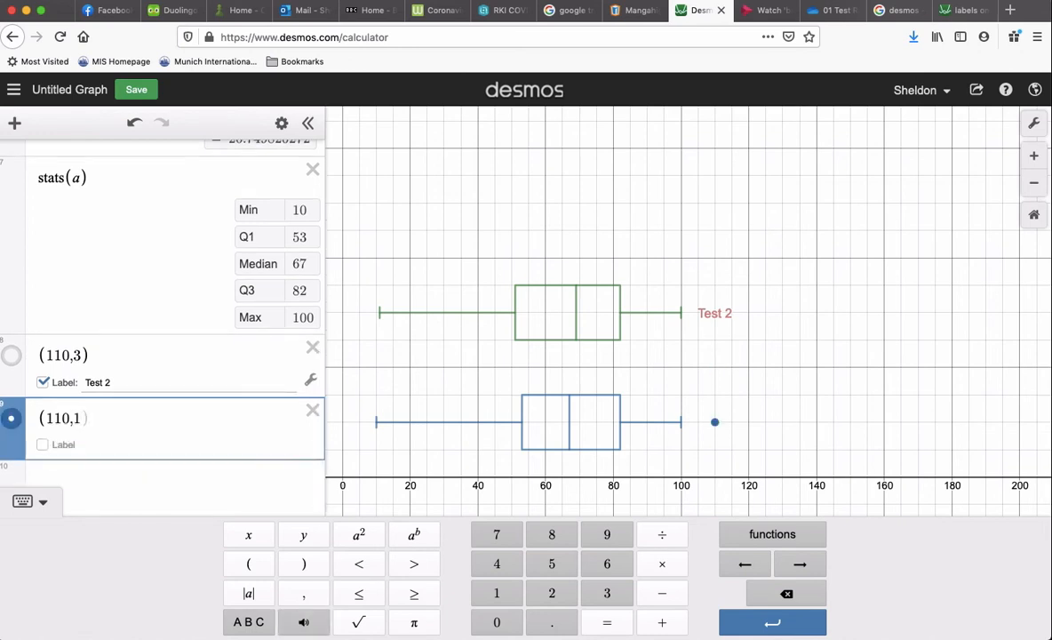
left_click(42, 444)
type("Test 1")
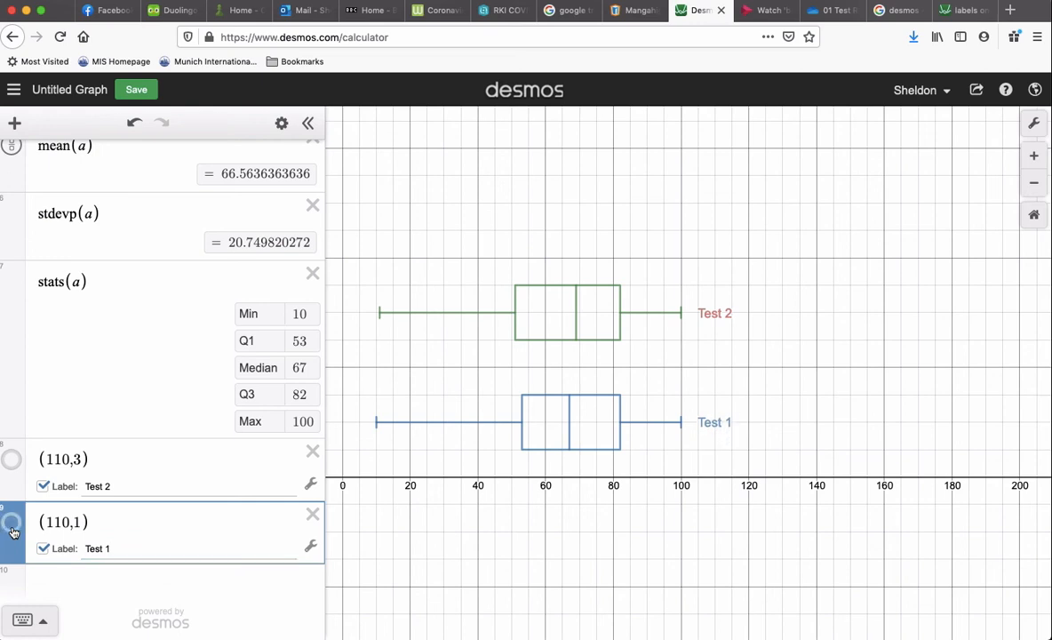
mouse_move(97, 595)
type("(")
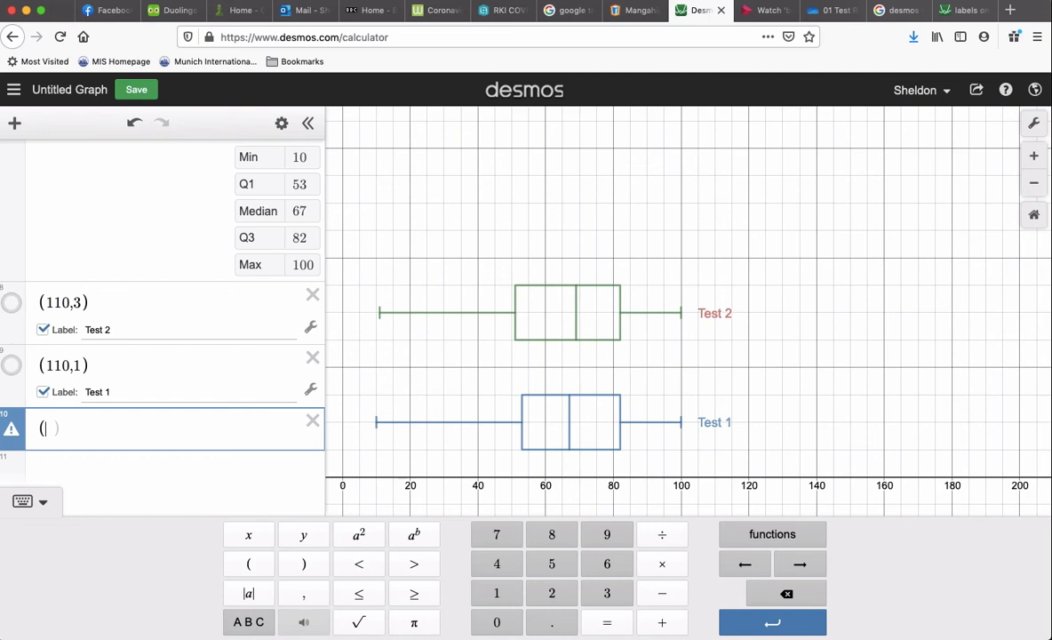
Place a hidden point at (70,4.5) labelled 'Grade 8 Test Scores' above the box plots.
type("60,5")
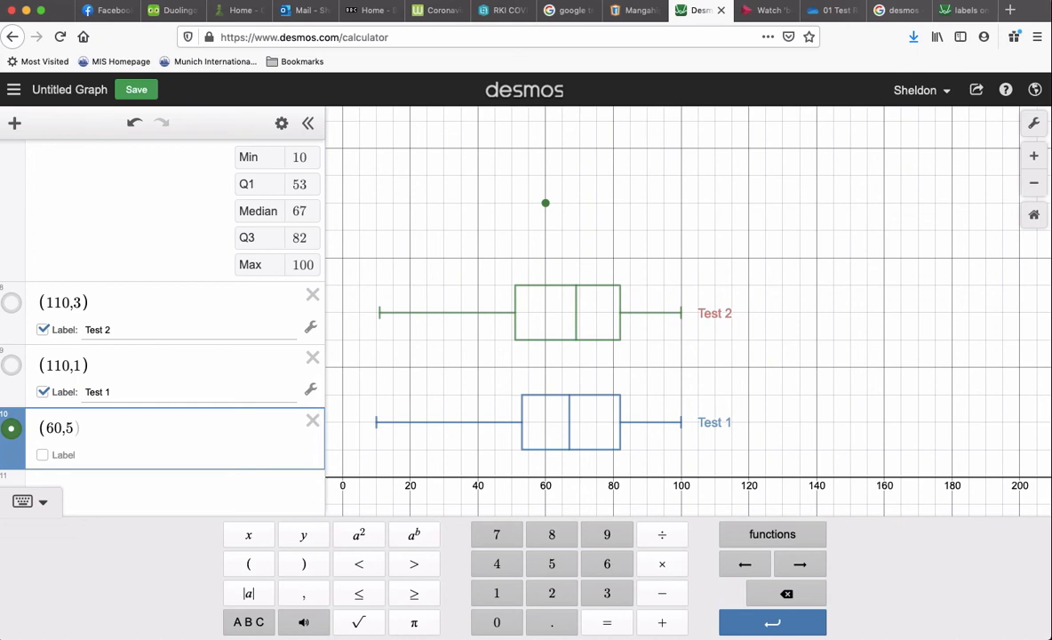
type(".5")
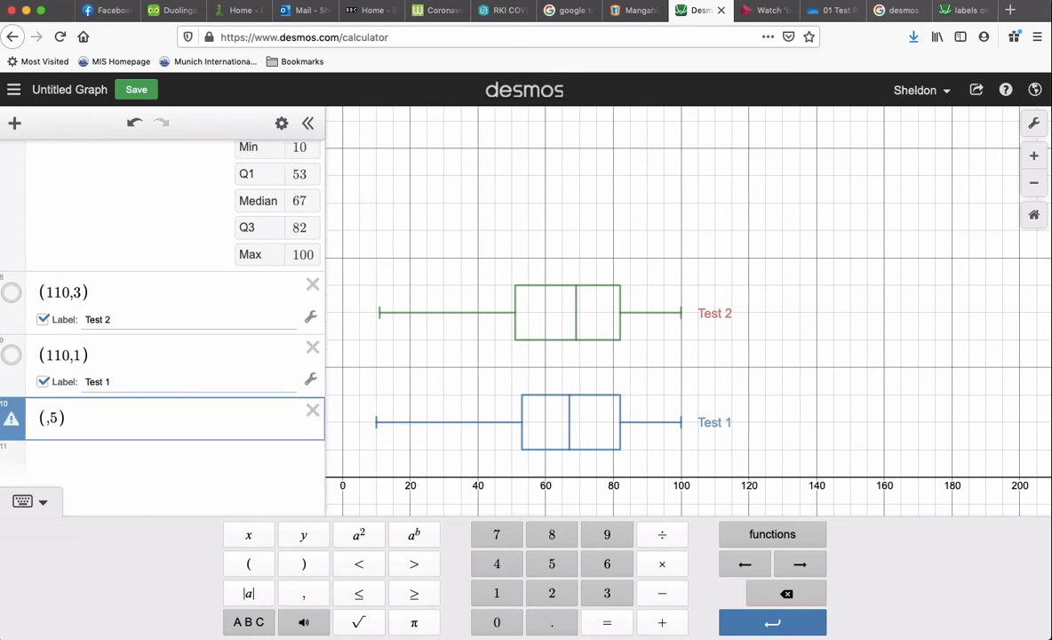
type("70")
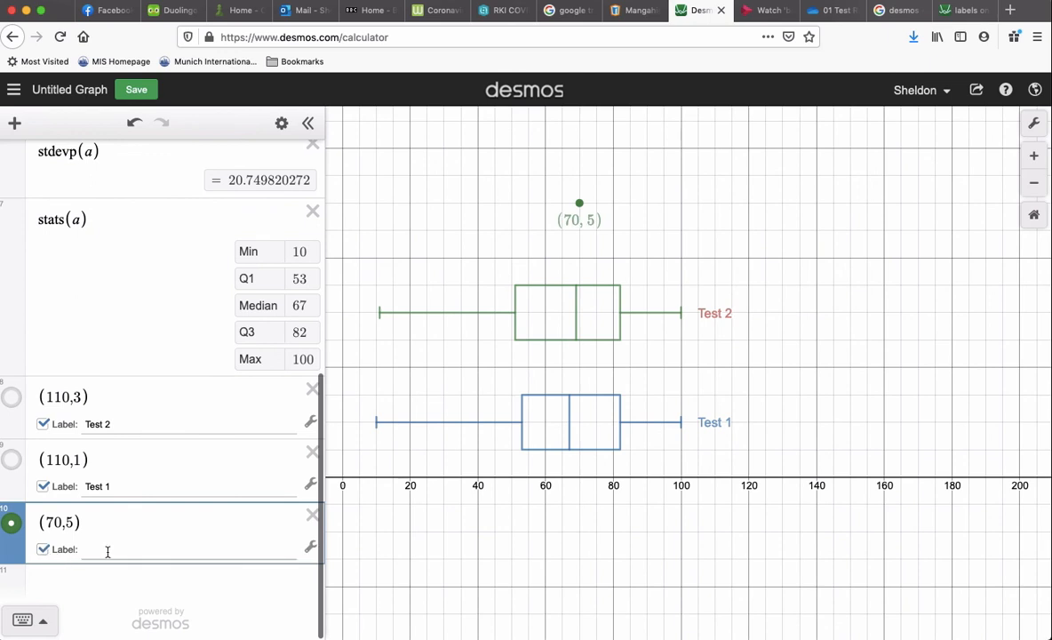
type("Grade")
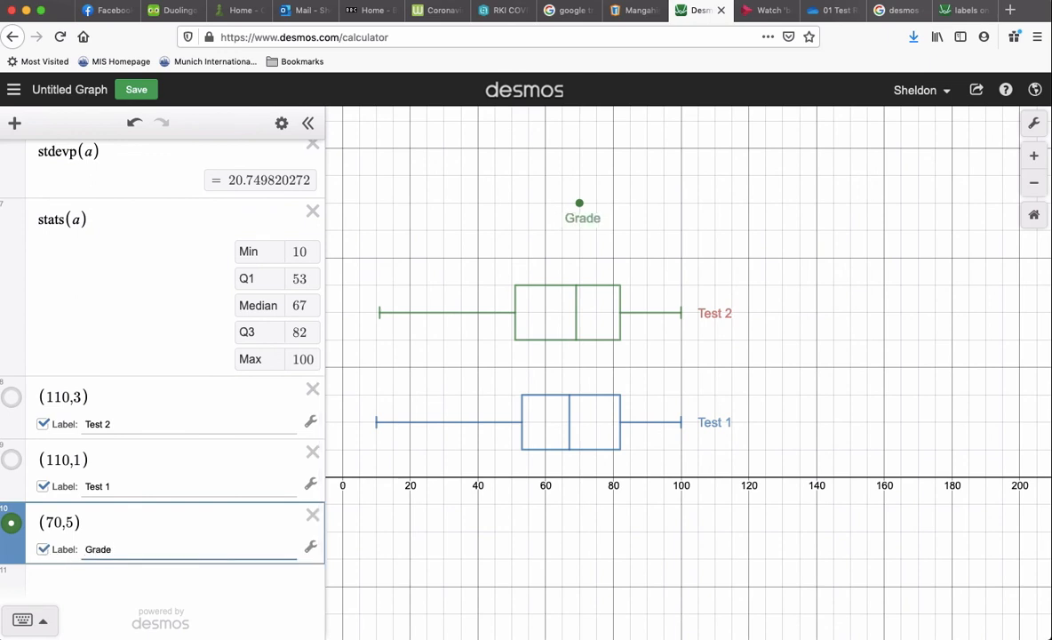
type("8 Test SCo")
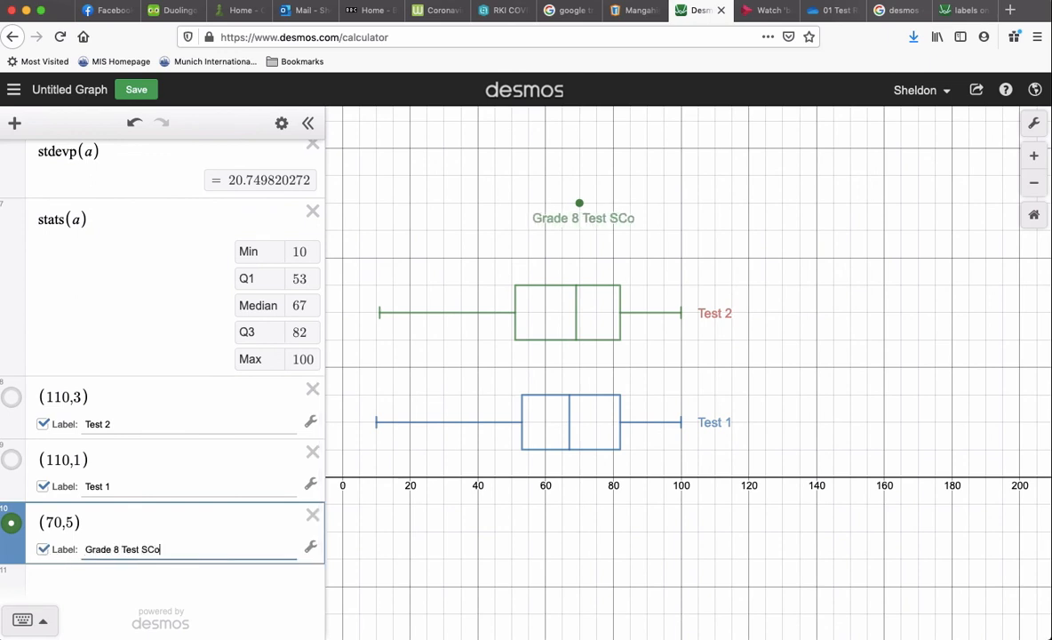
type("res")
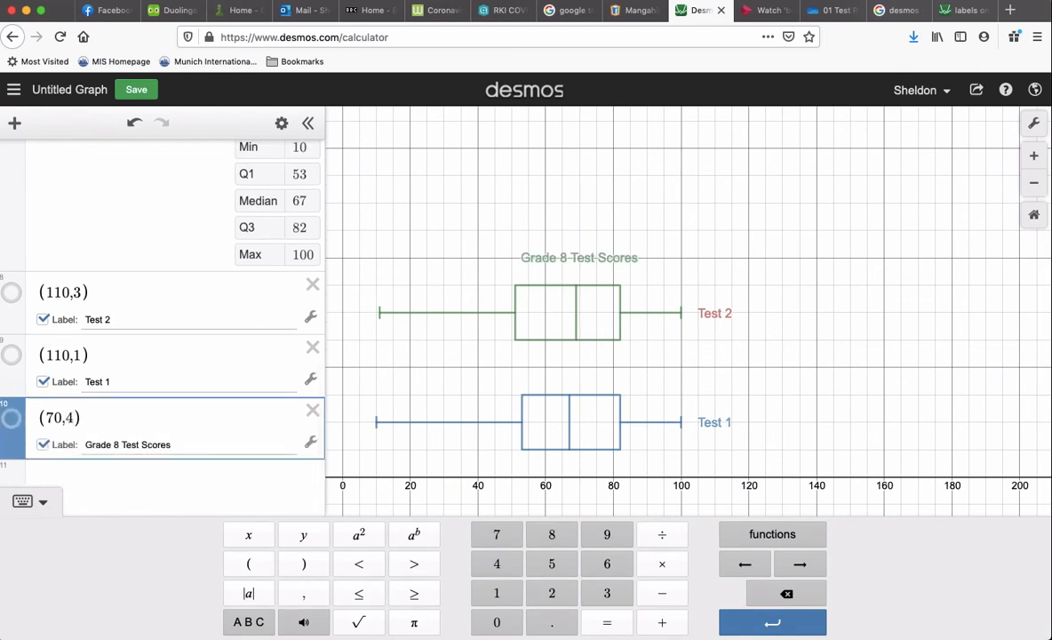
type(".5")
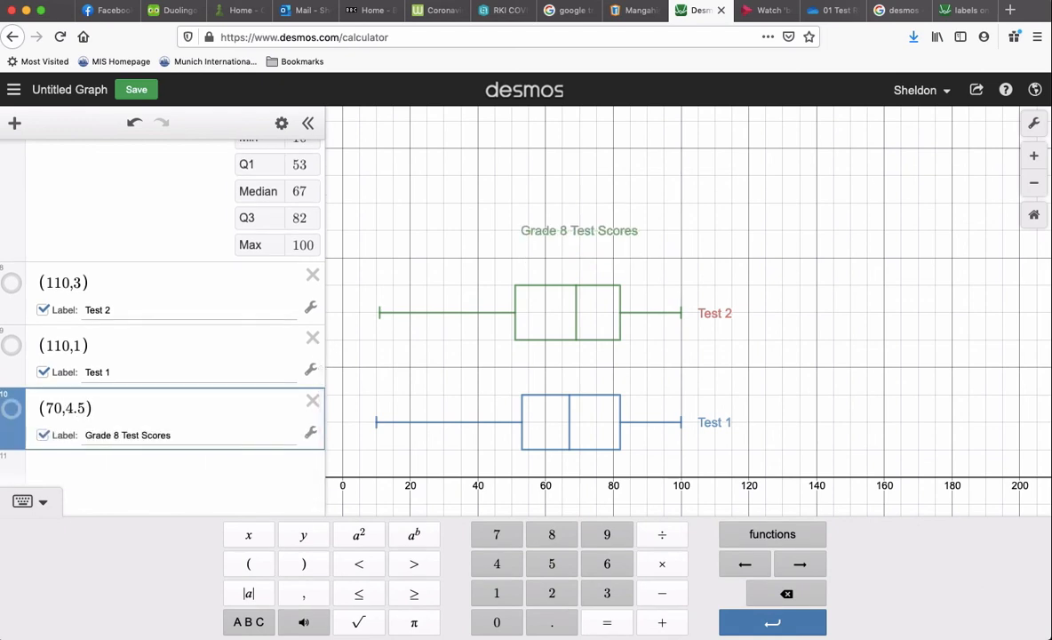
left_click(289, 430)
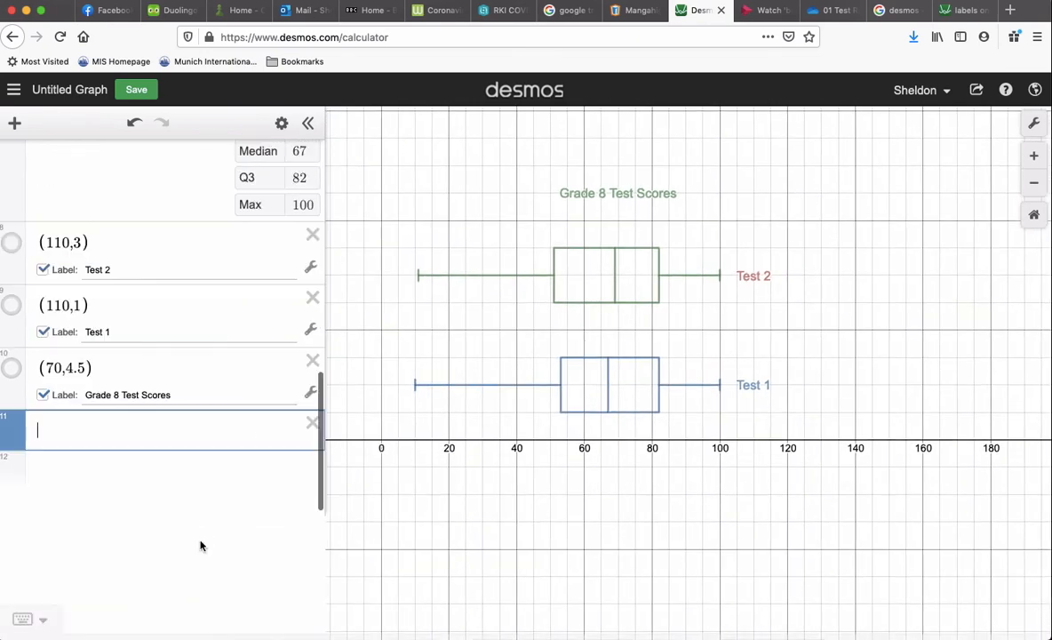
Place a hidden point at (70,−0.7) labelled 'Test Scores (%)' below the axis.
left_click(174, 430)
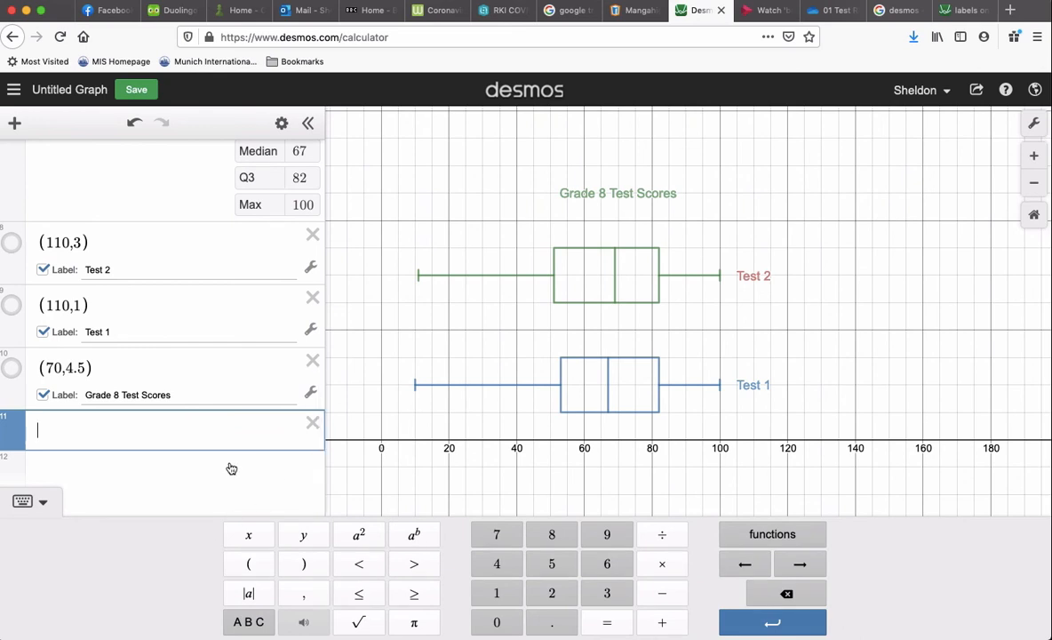
type("(")
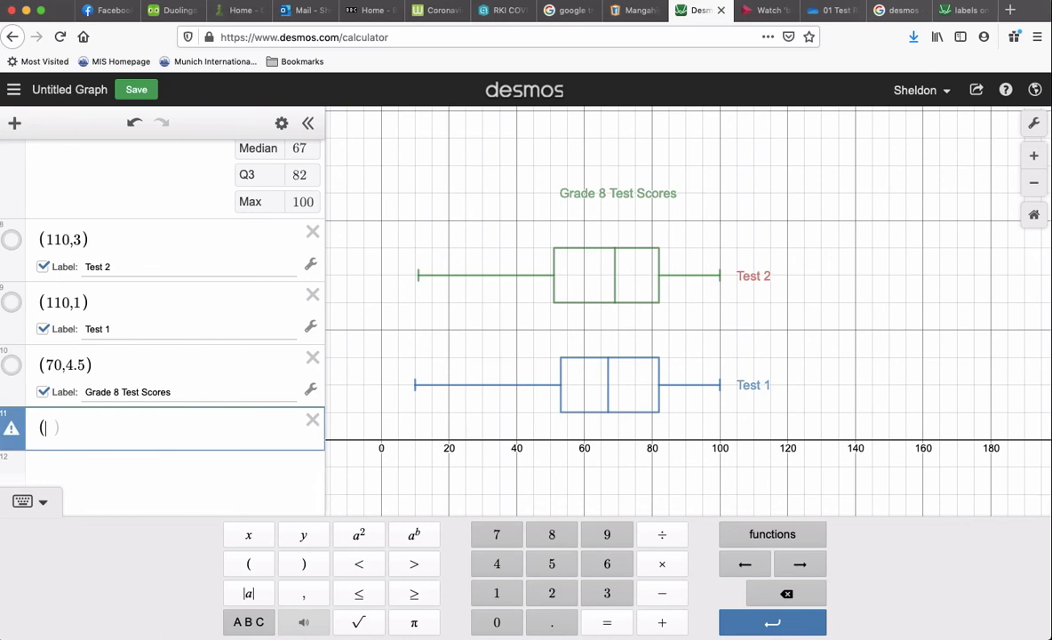
type("70,")
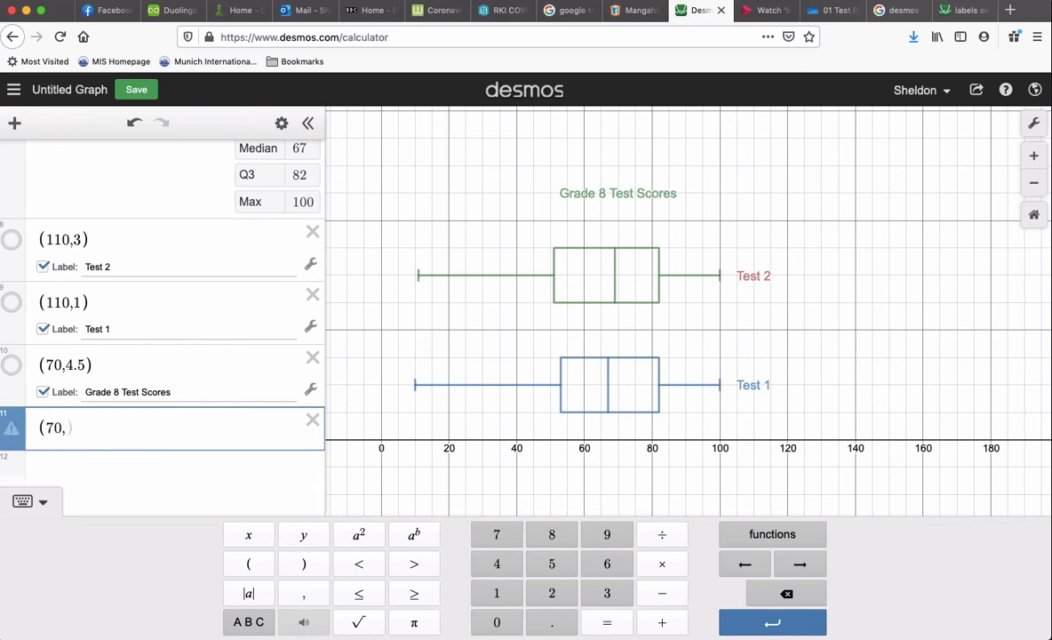
type("−1")
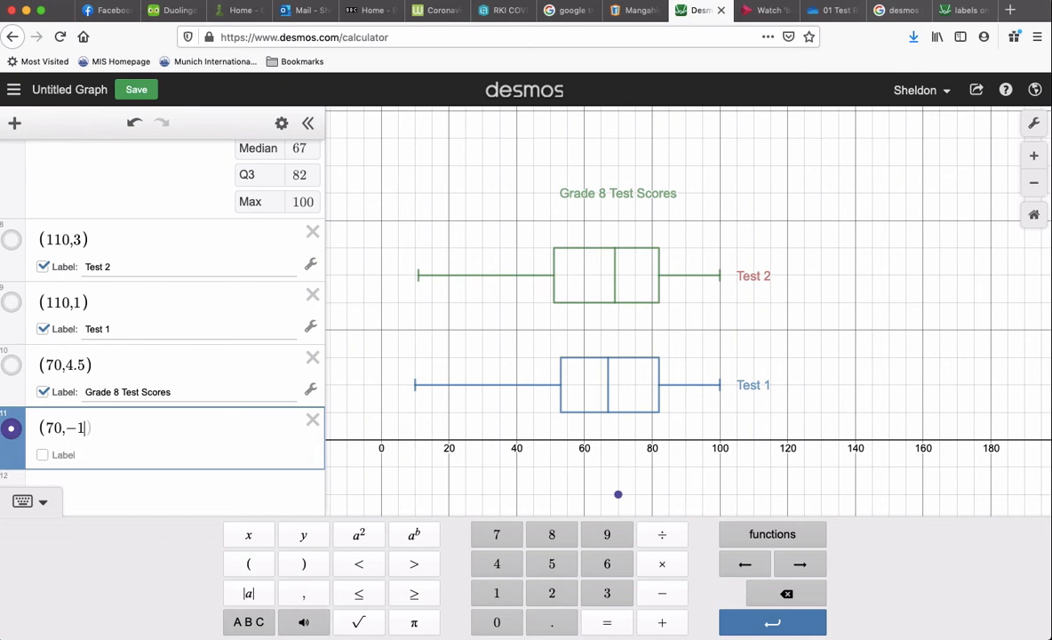
type("0.8")
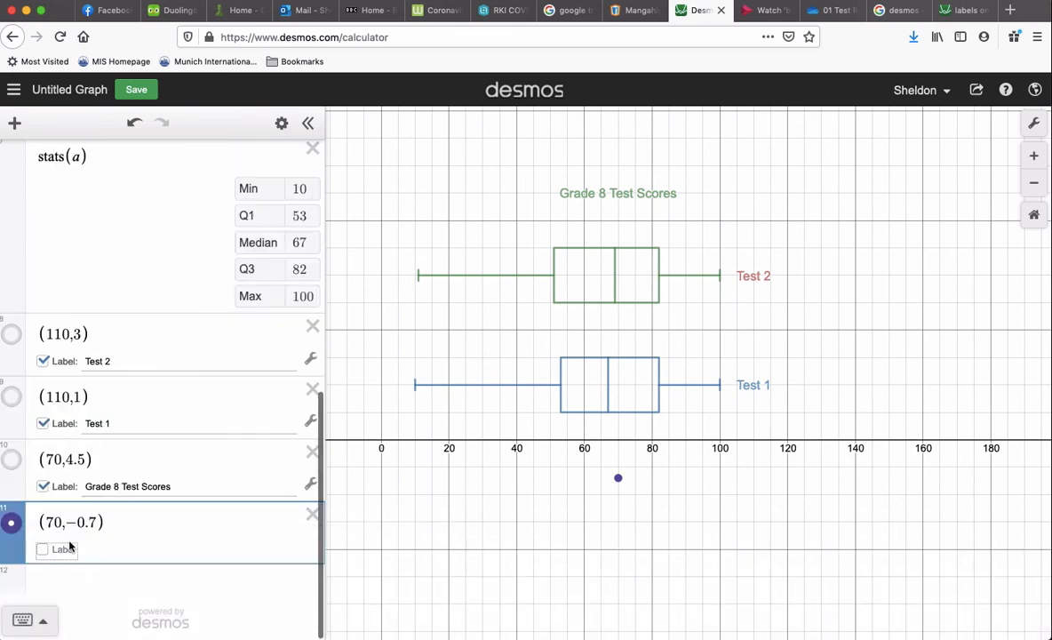
type("Test Sc")
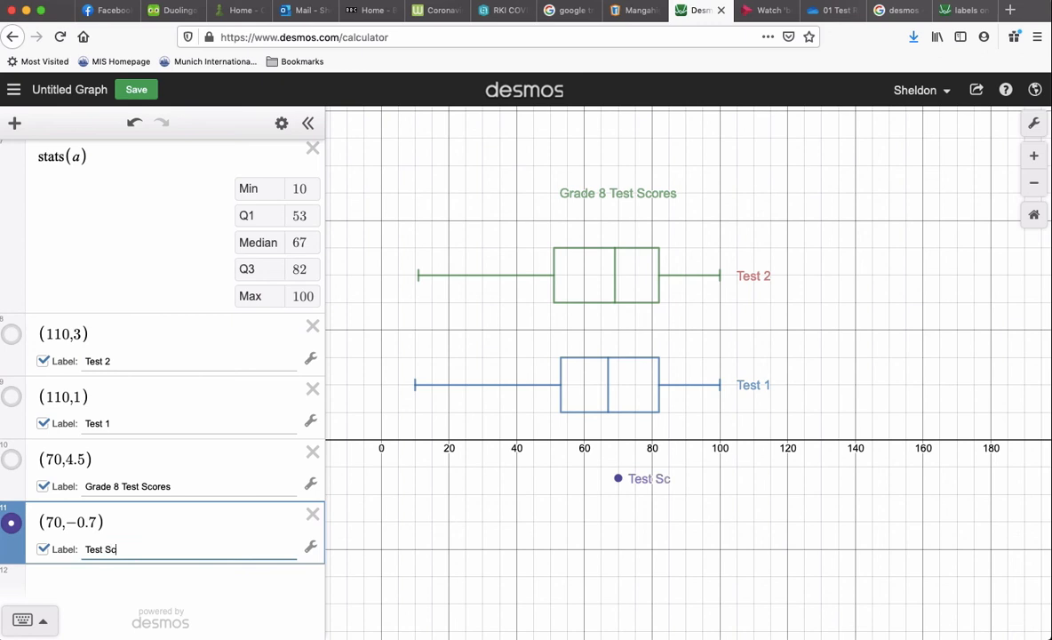
type("res (%")
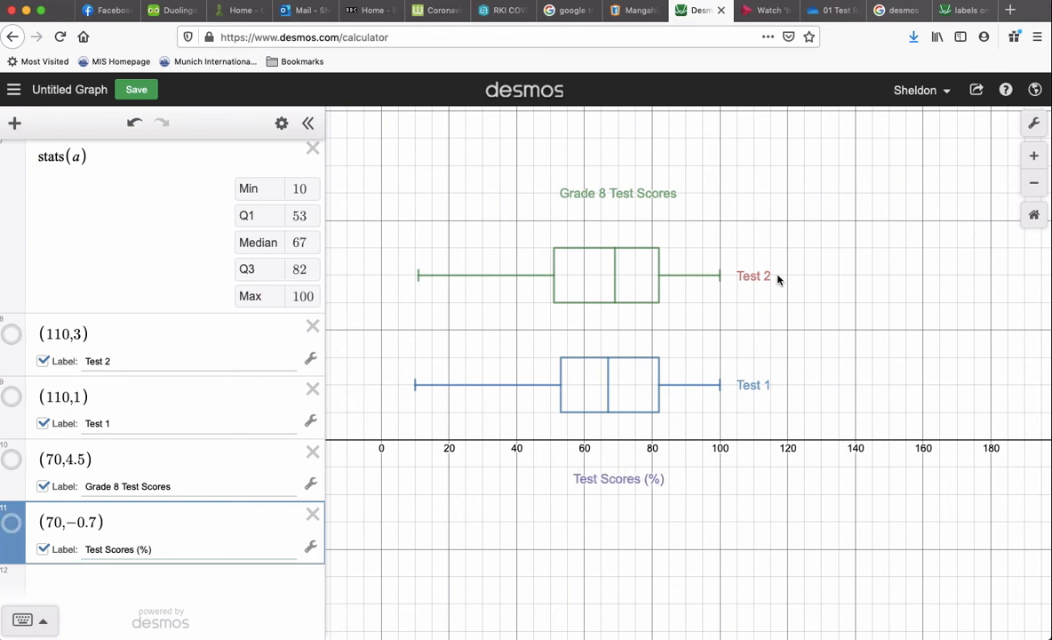
mouse_move(760, 276)
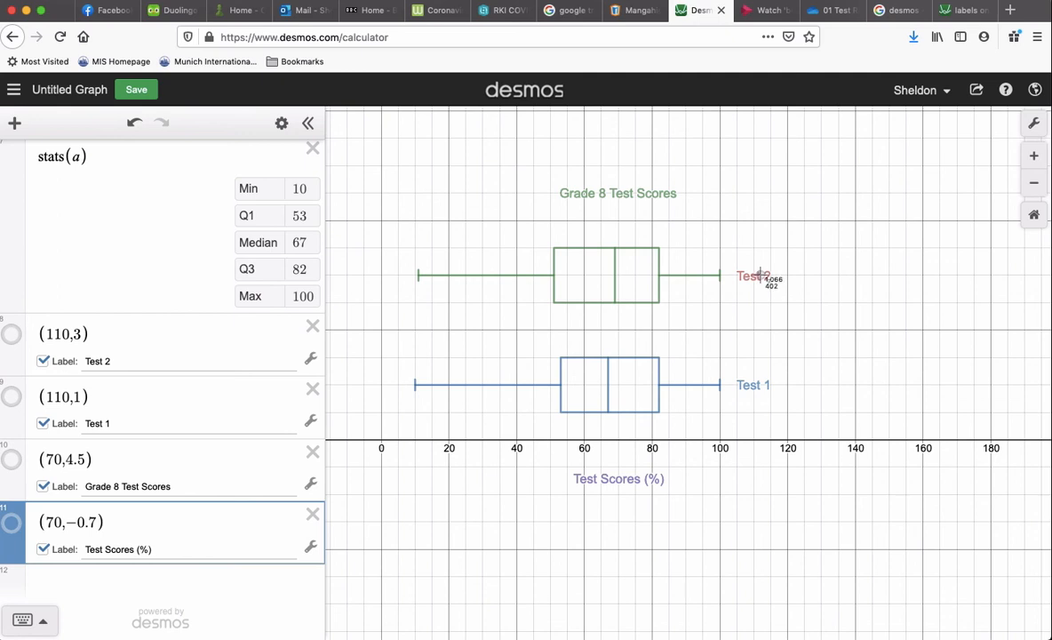